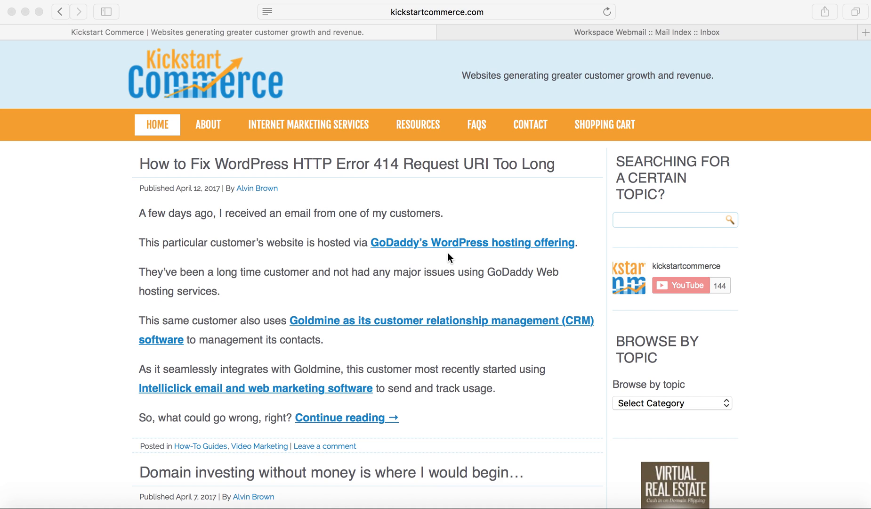
mouse_move(564, 318)
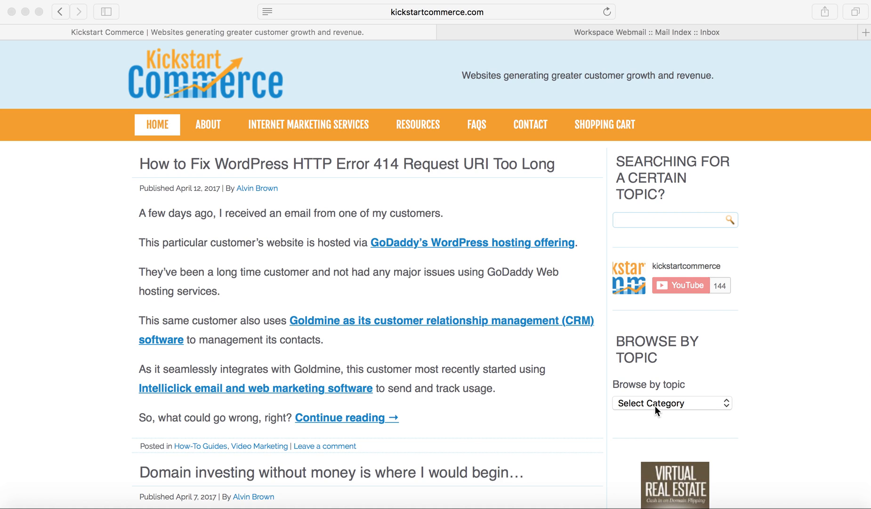
mouse_move(648, 372)
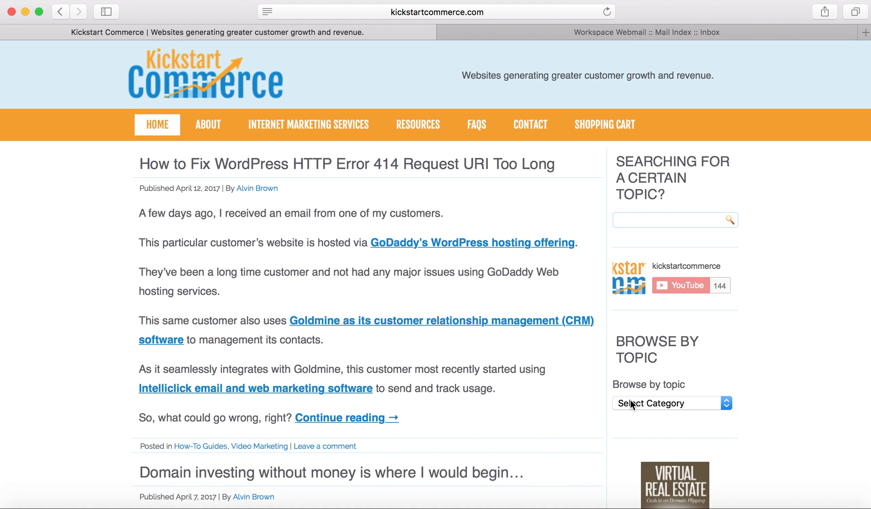
Open the 'Domain Auctions Ending 4/12/2017' post from the Kickstart Commerce homepage.
left_click(671, 402)
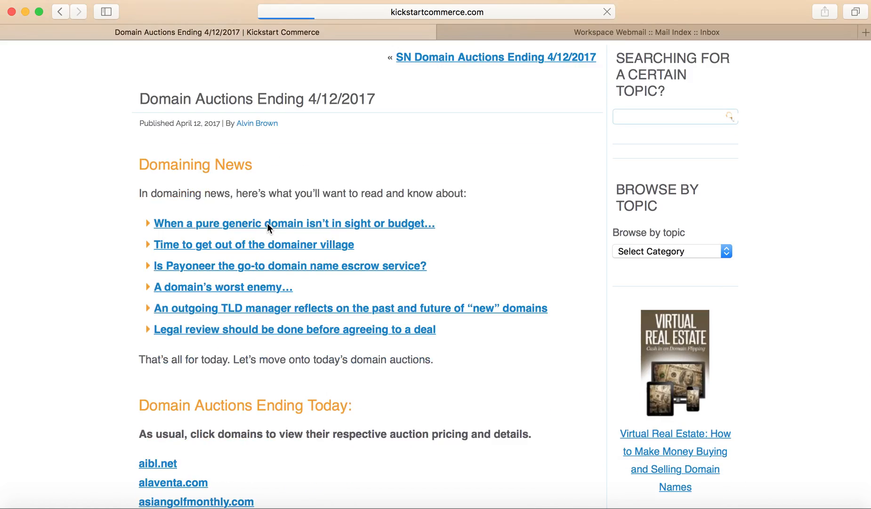
Scroll down to the list of domain auctions ending today.
scroll("down", 3)
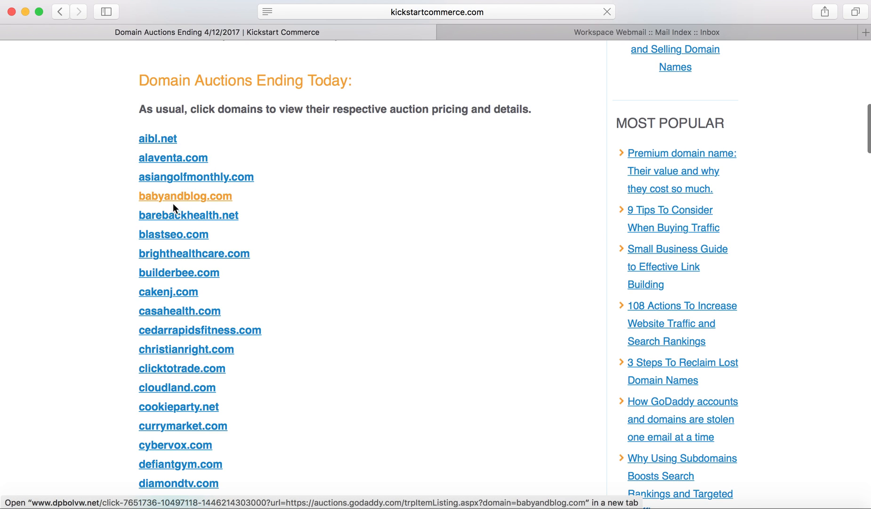
mouse_move(186, 349)
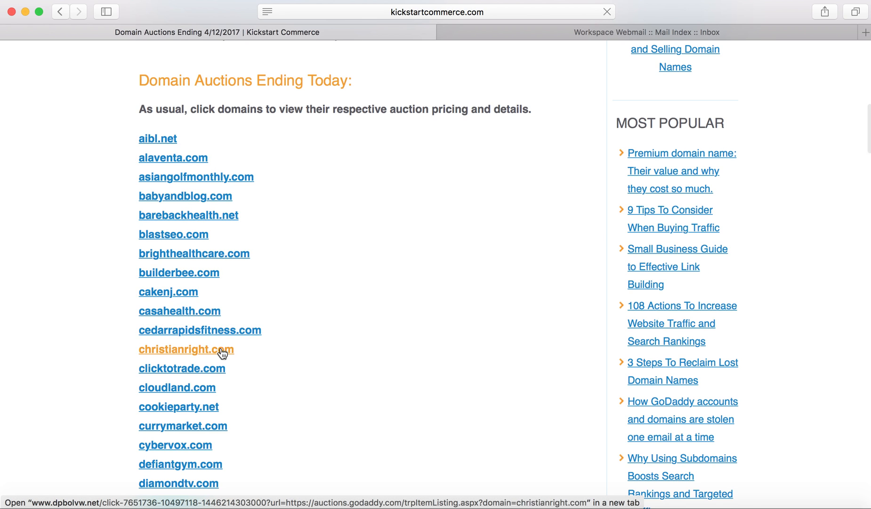
mouse_move(180, 335)
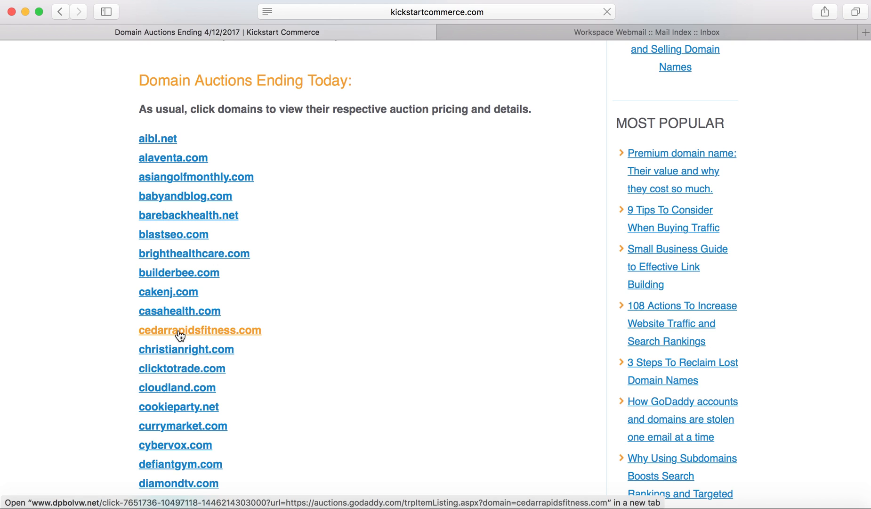
mouse_move(227, 333)
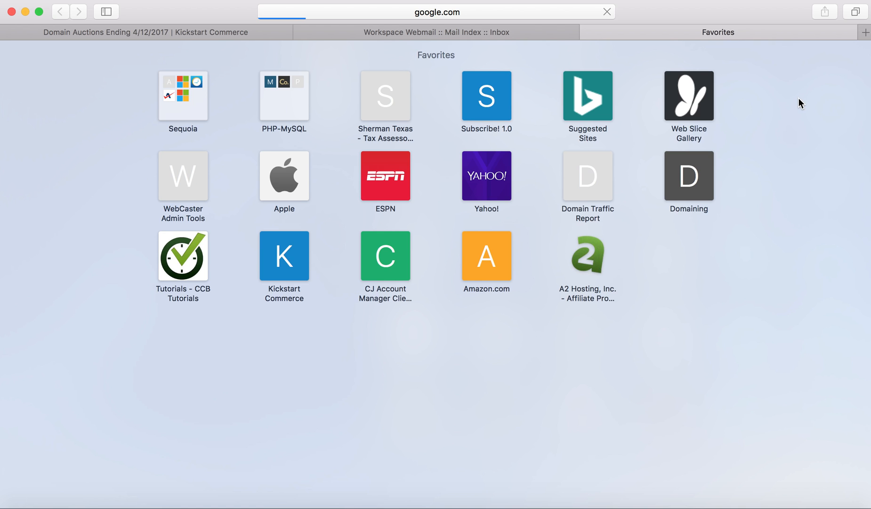
mouse_move(629, 42)
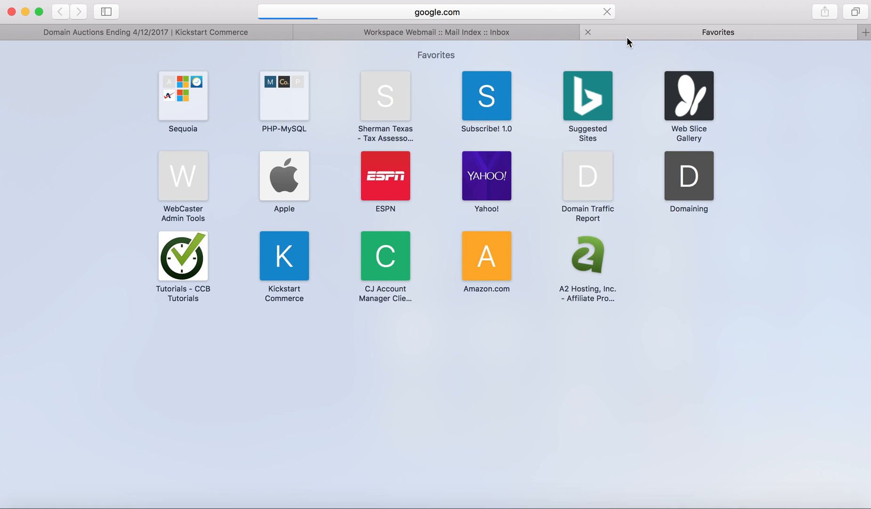
mouse_move(718, 32)
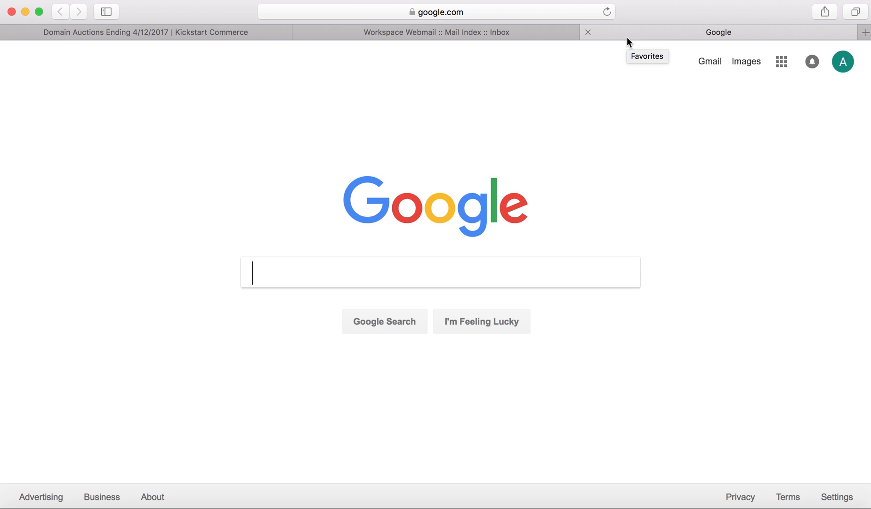
Search Google for 'cedar rapids fitness' using the suggestion after typing 'cedar'.
type("cedar")
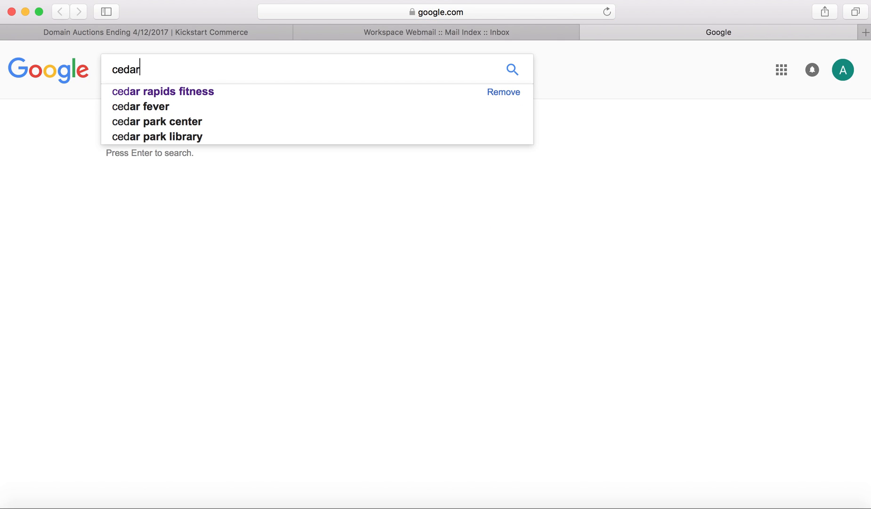
left_click(162, 92)
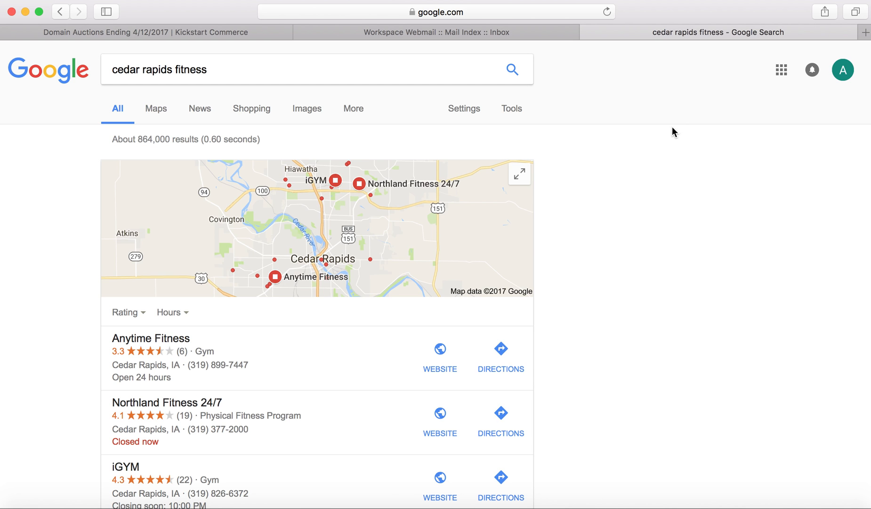
Browse through the Cedar Rapids gym results, then return to the Workspace Webmail inbox.
scroll("down", 3)
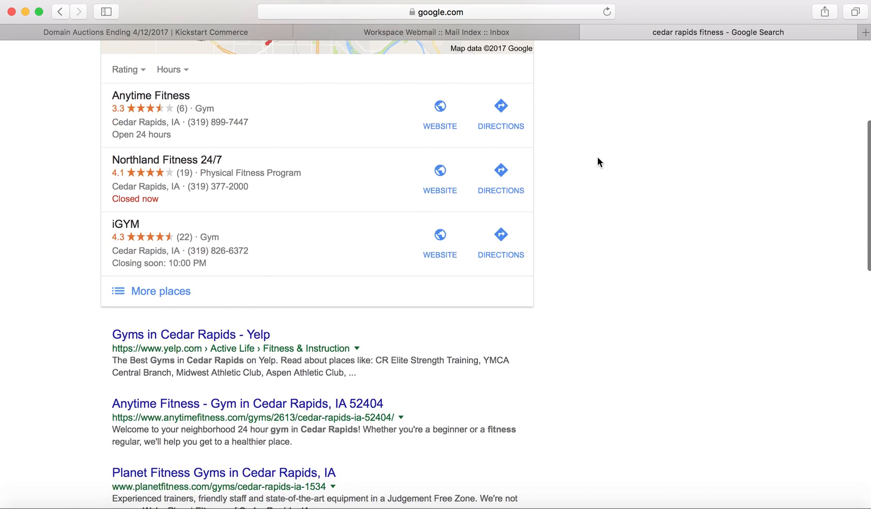
scroll("down", 3)
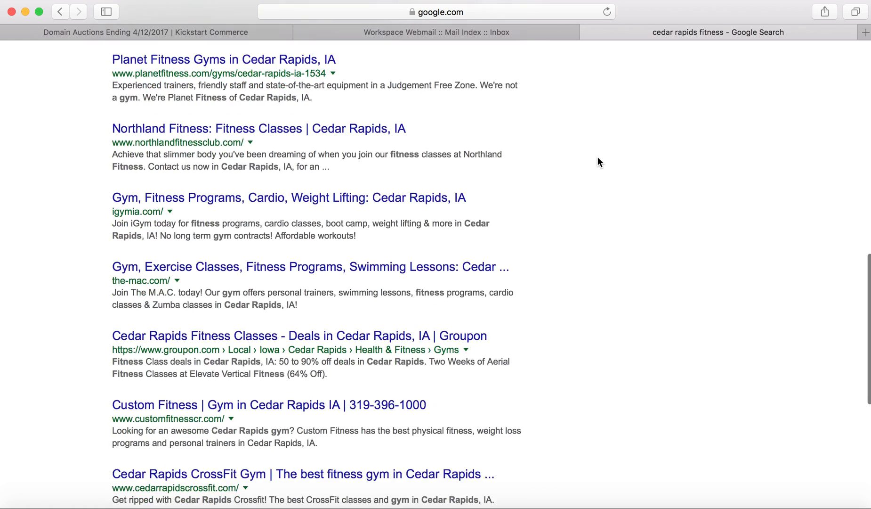
scroll("down", 3)
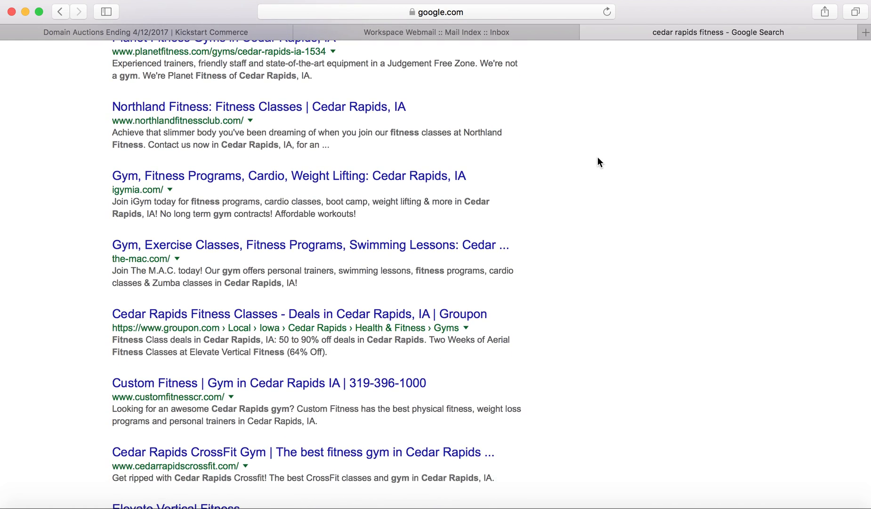
mouse_move(434, 128)
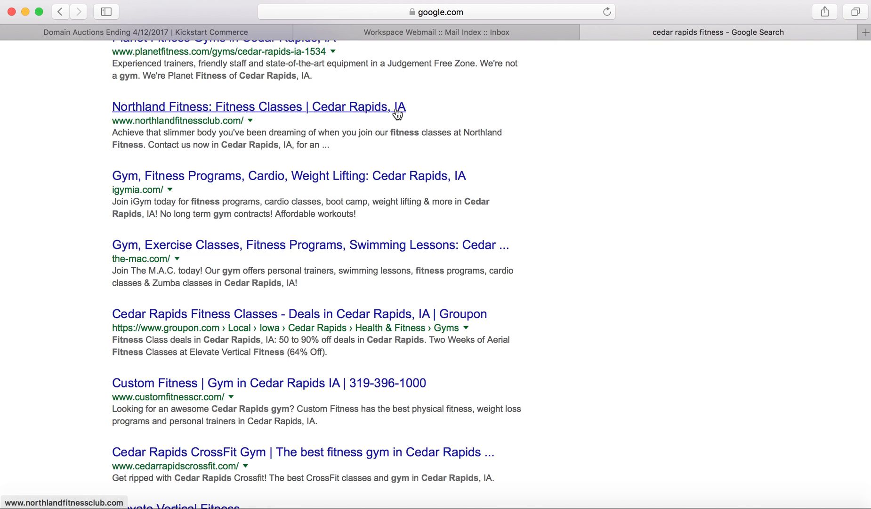
mouse_move(203, 129)
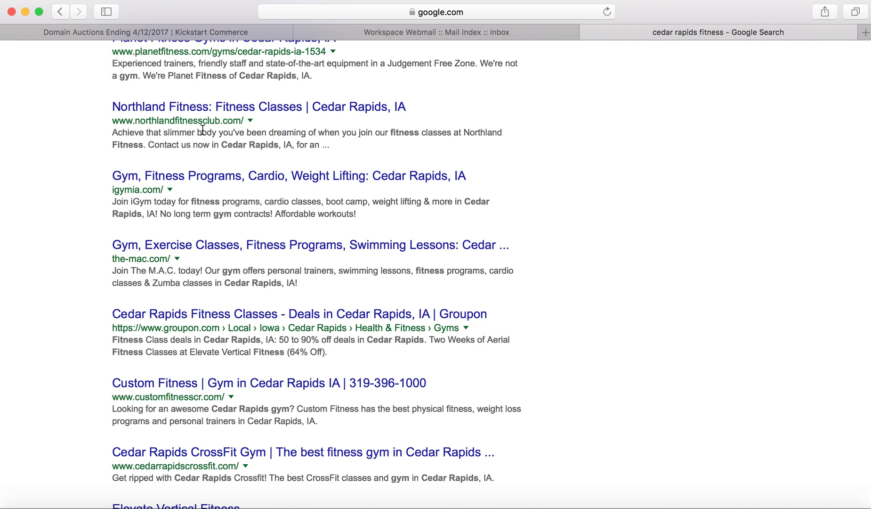
scroll("down", 3)
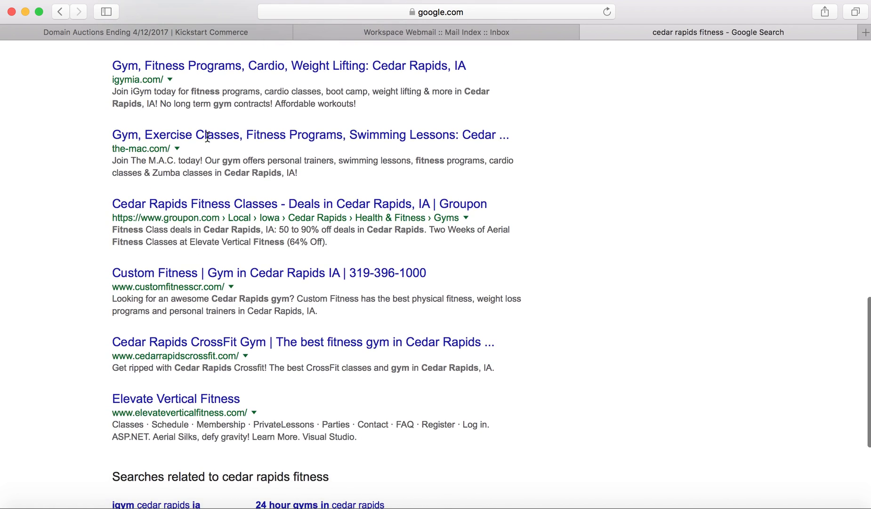
scroll("down", 3)
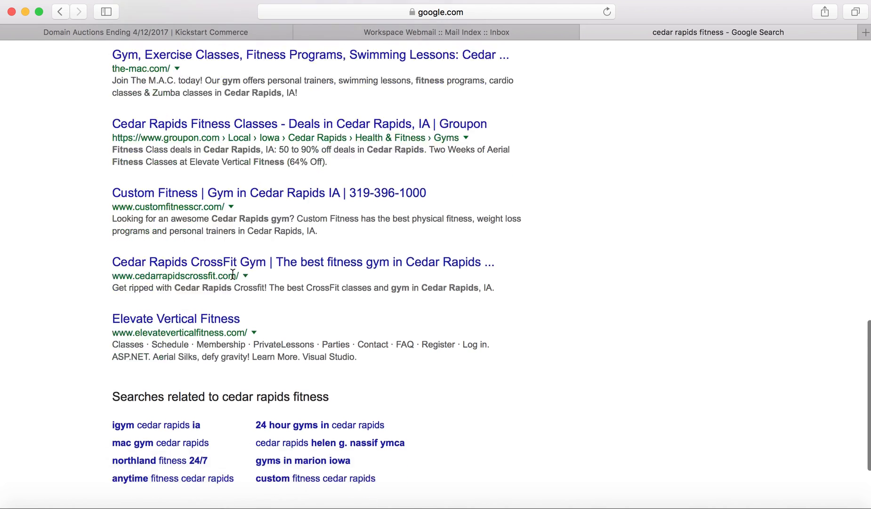
scroll("down", 3)
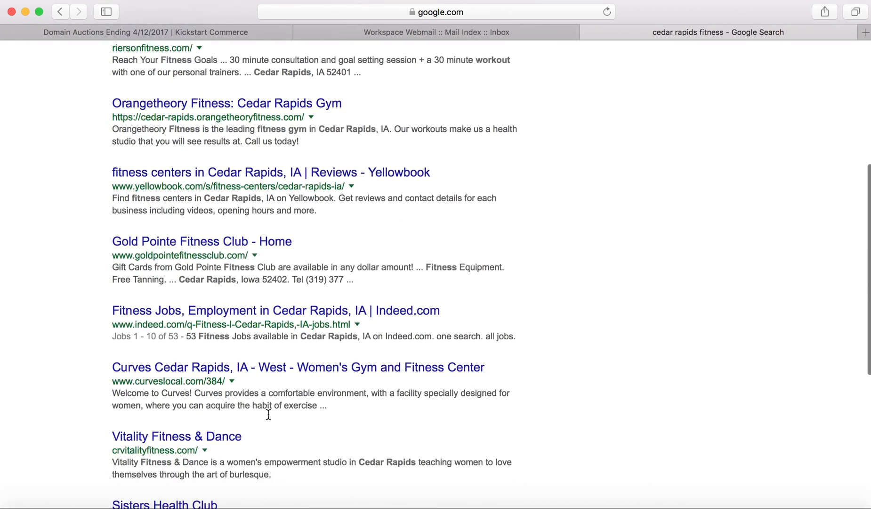
scroll("down", 3)
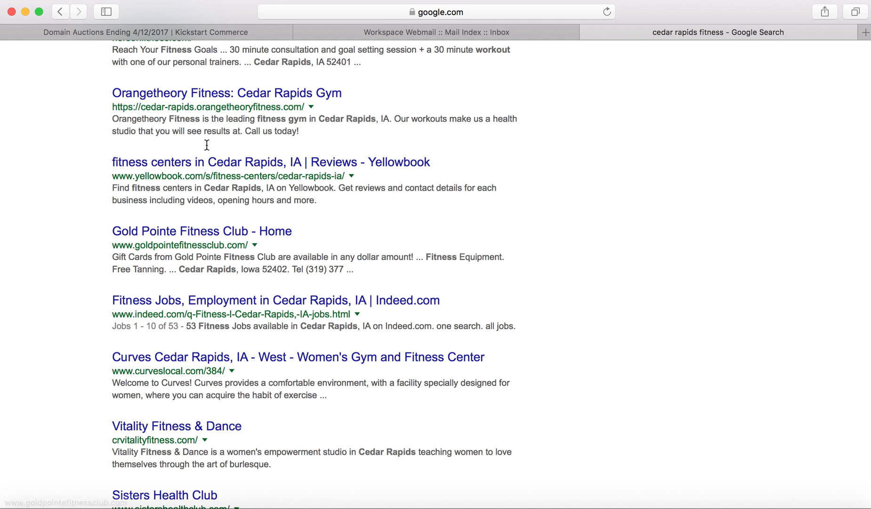
mouse_move(203, 111)
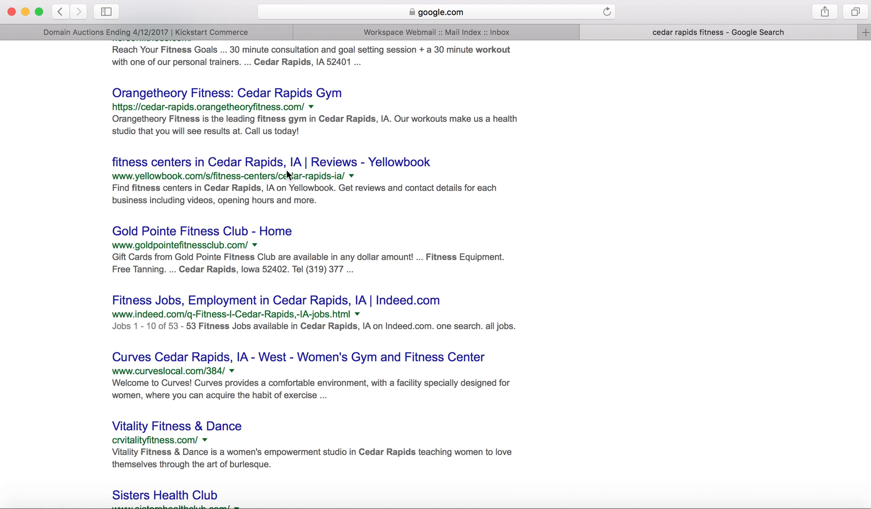
mouse_move(567, 135)
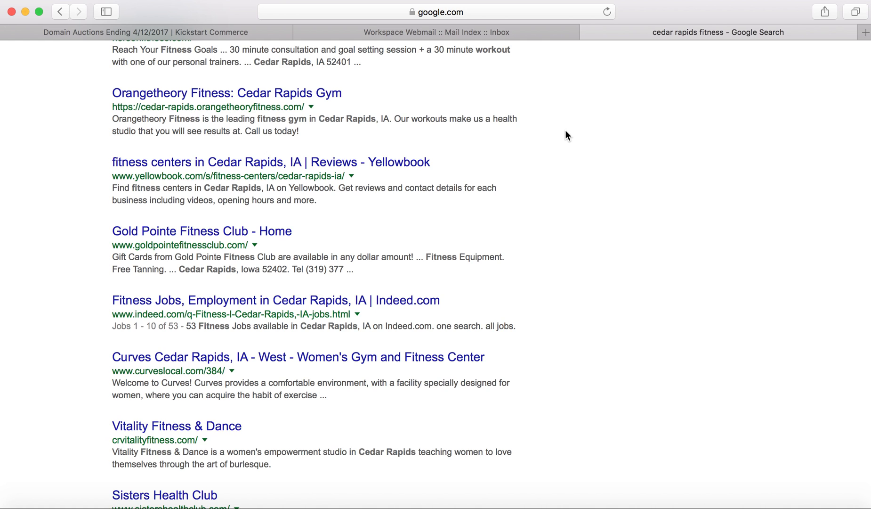
mouse_move(506, 51)
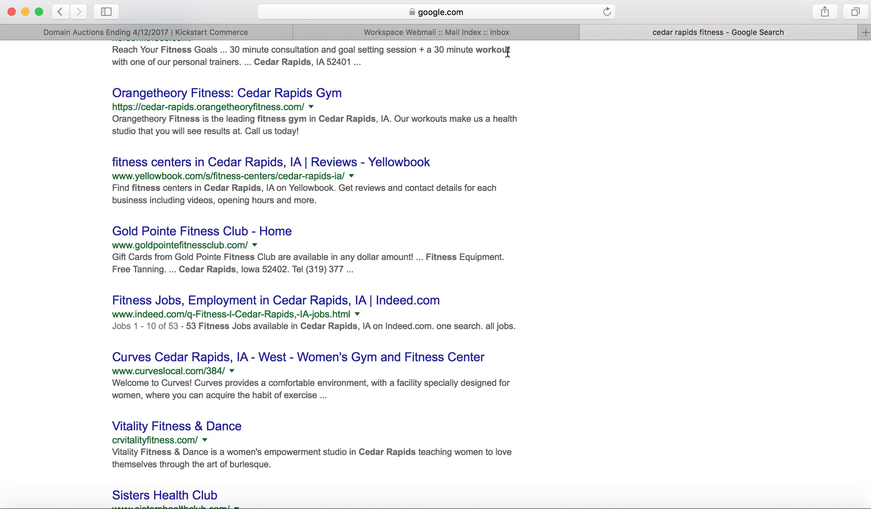
left_click(436, 32)
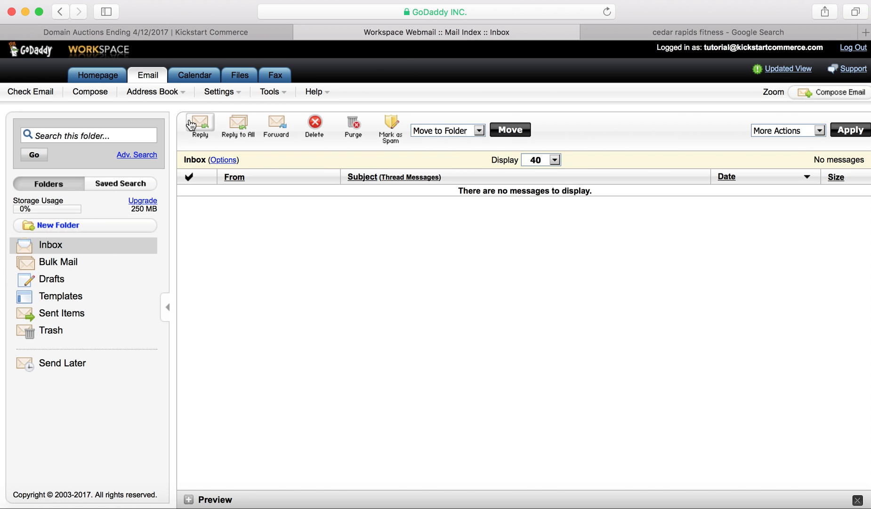
mouse_move(270, 117)
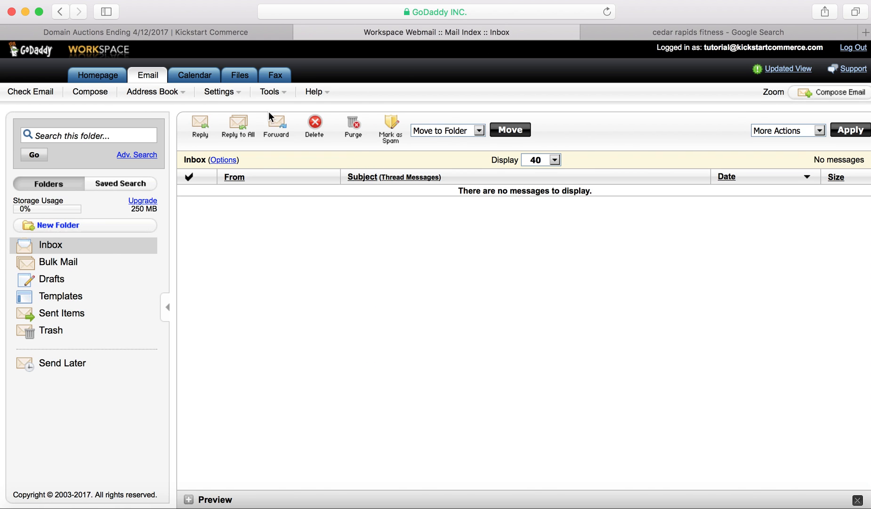
left_click(218, 91)
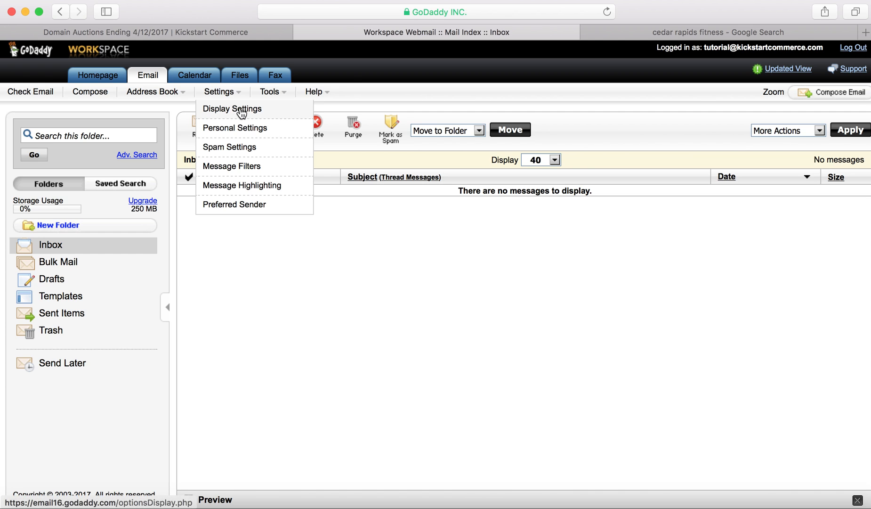
left_click(233, 108)
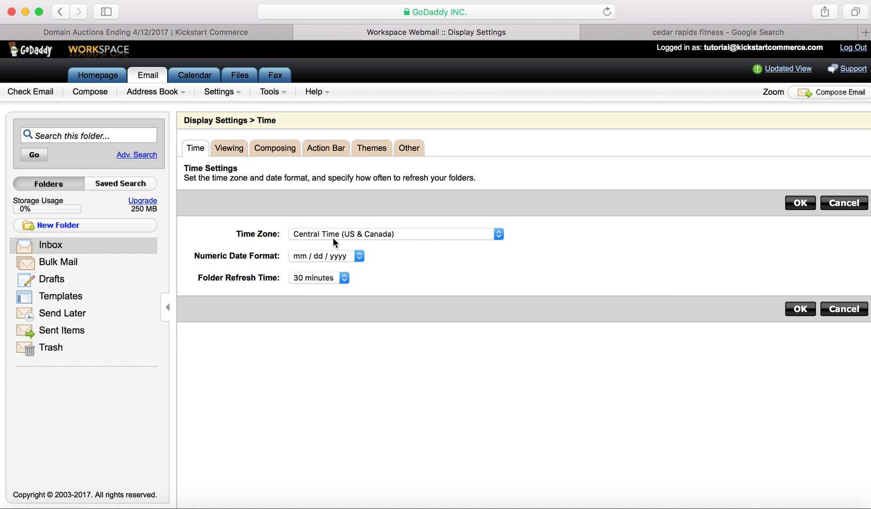
mouse_move(334, 238)
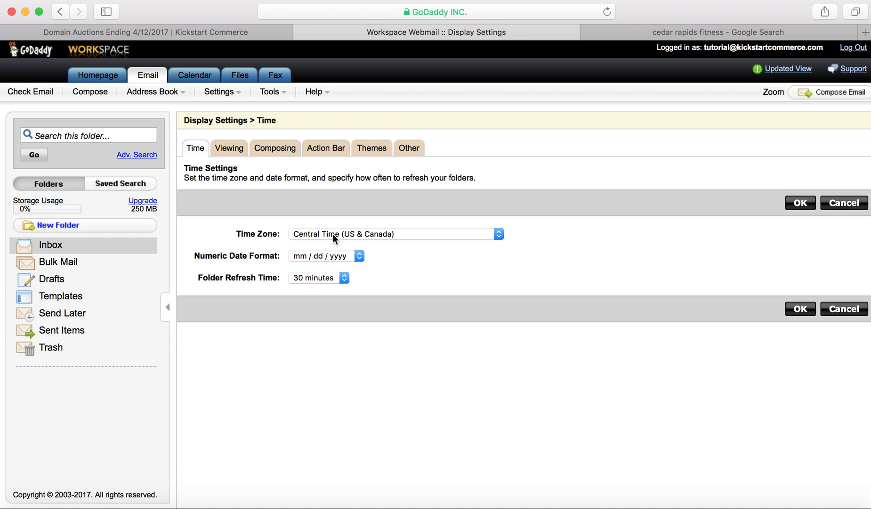
mouse_move(354, 240)
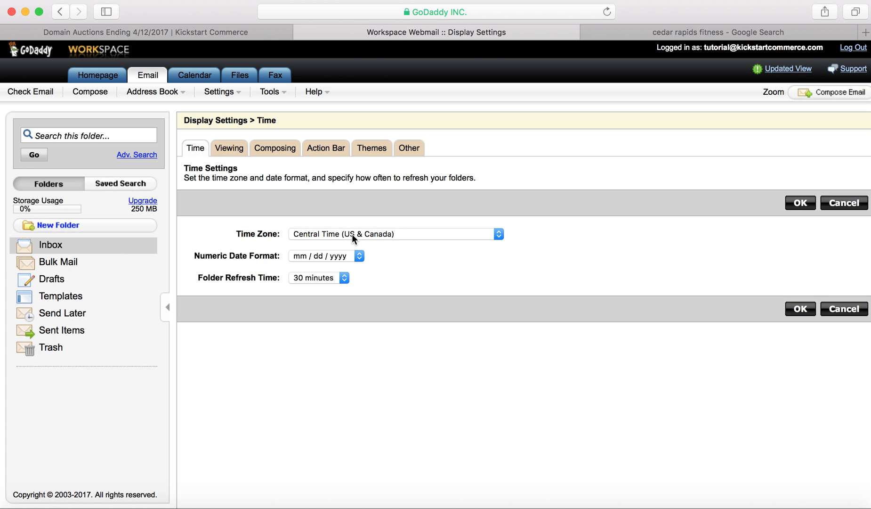
mouse_move(365, 236)
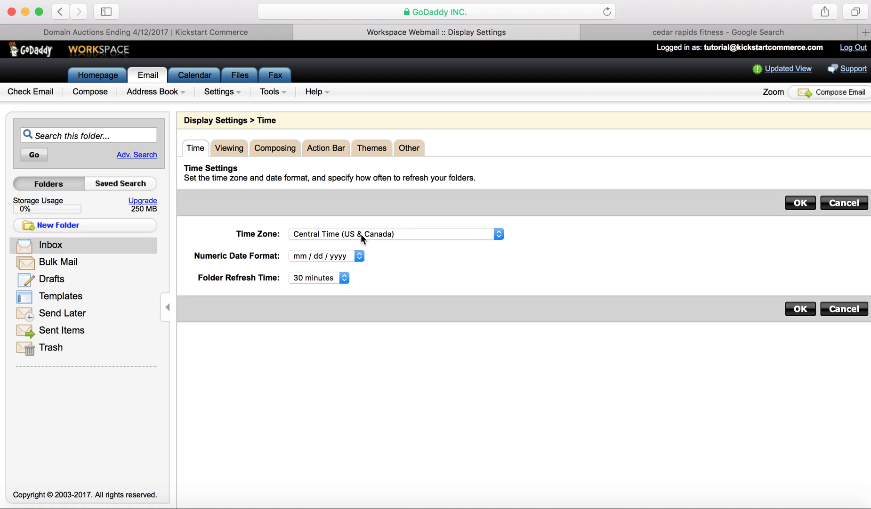
mouse_move(374, 243)
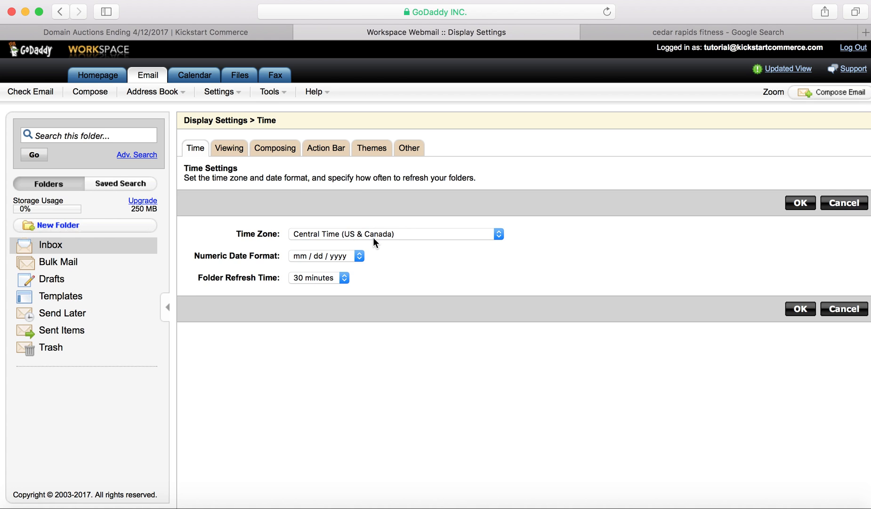
mouse_move(90, 92)
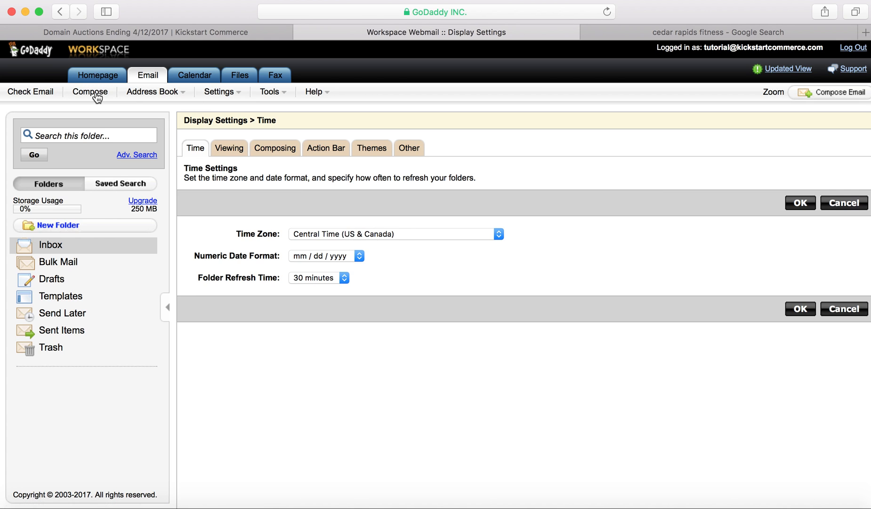
left_click(90, 91)
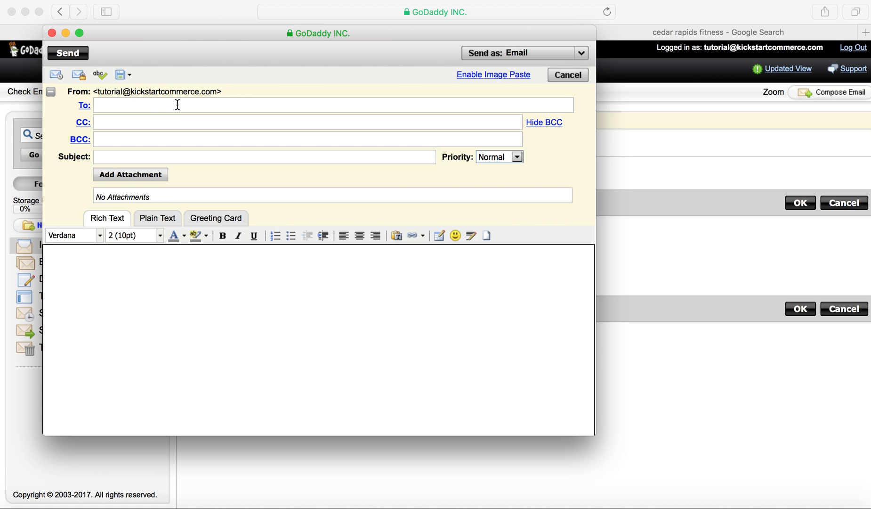
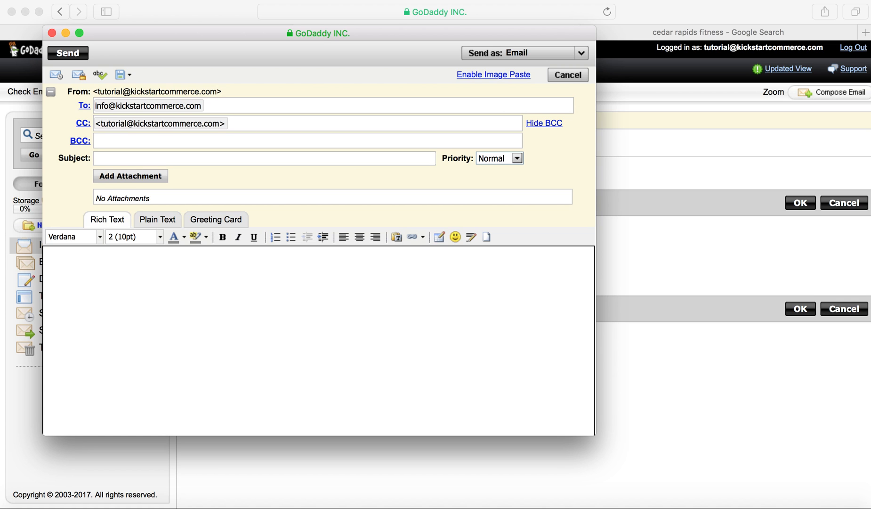
type("Workspace email send")
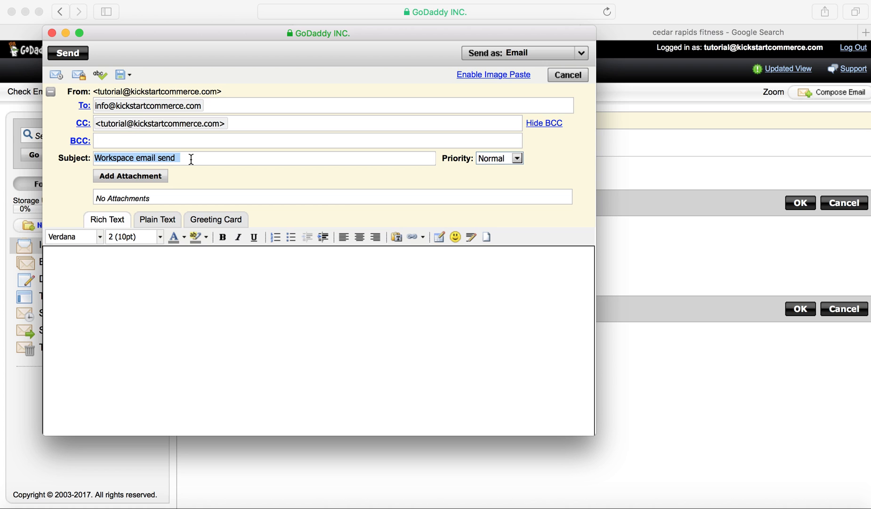
left_click(190, 158)
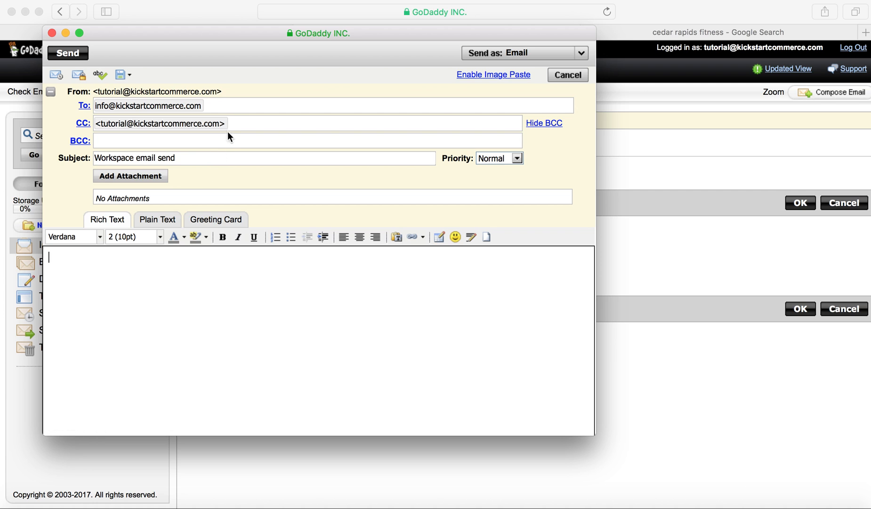
mouse_move(240, 123)
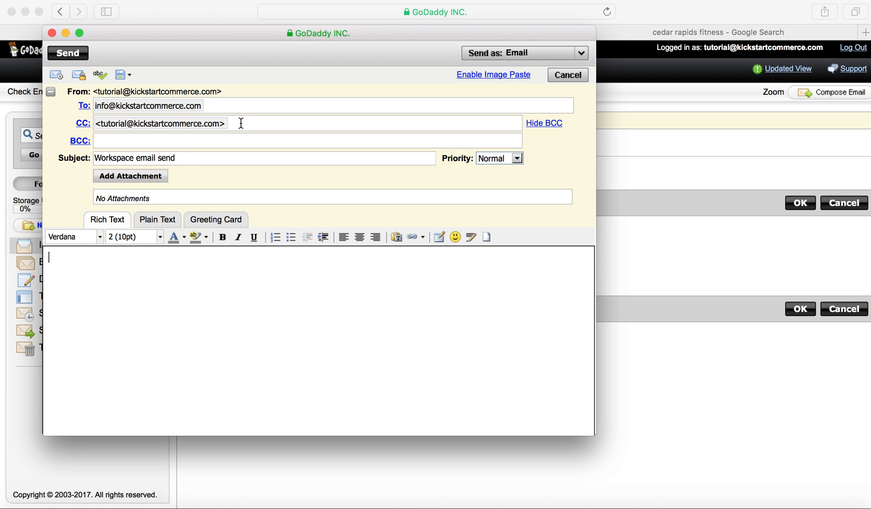
mouse_move(249, 123)
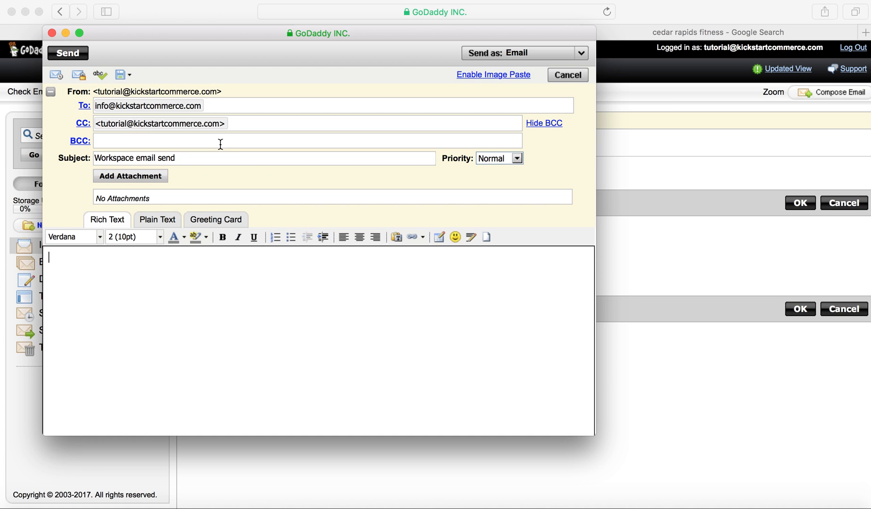
mouse_move(255, 112)
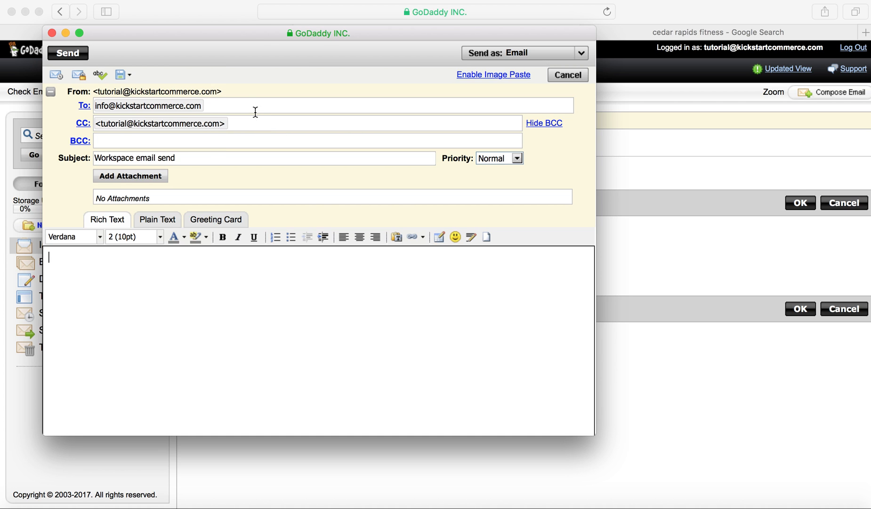
mouse_move(255, 105)
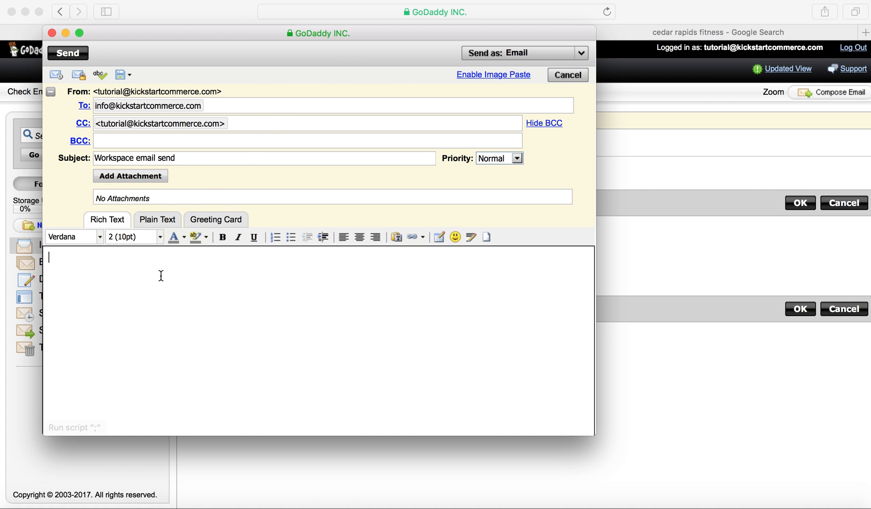
Write 'This is a test.' as the message body.
type("This")
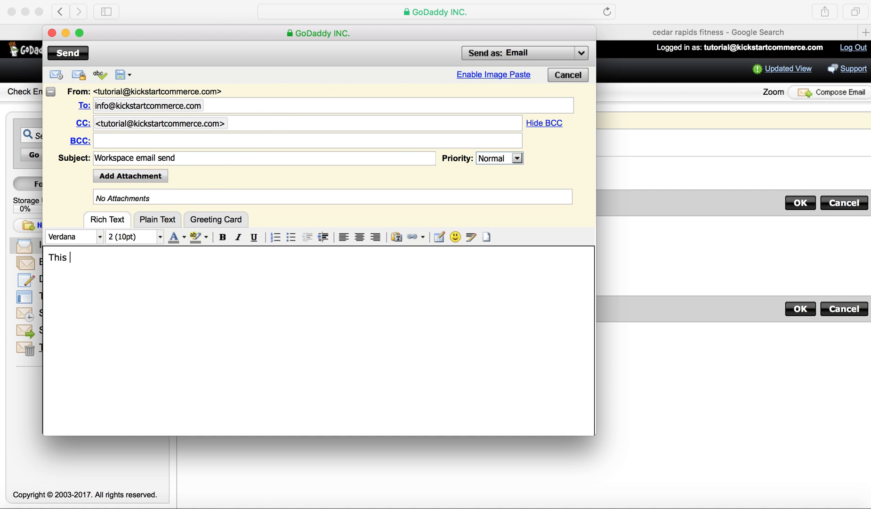
type("is a")
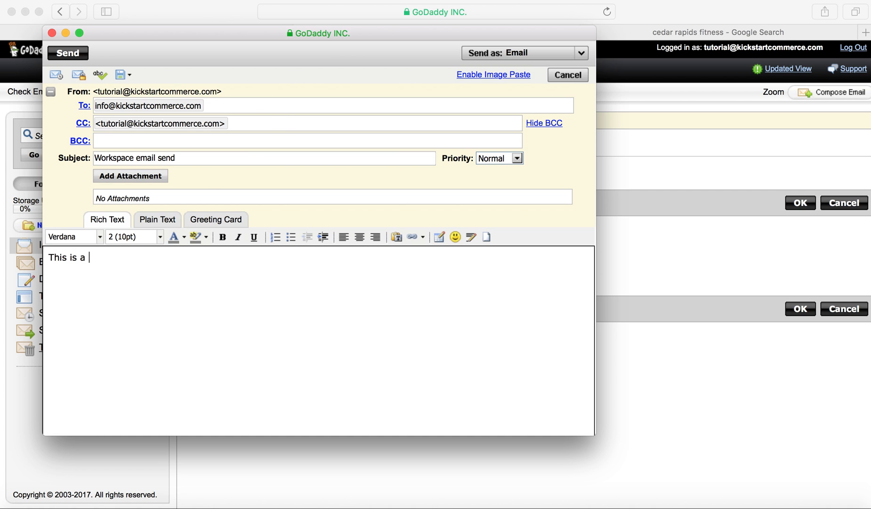
type("test.")
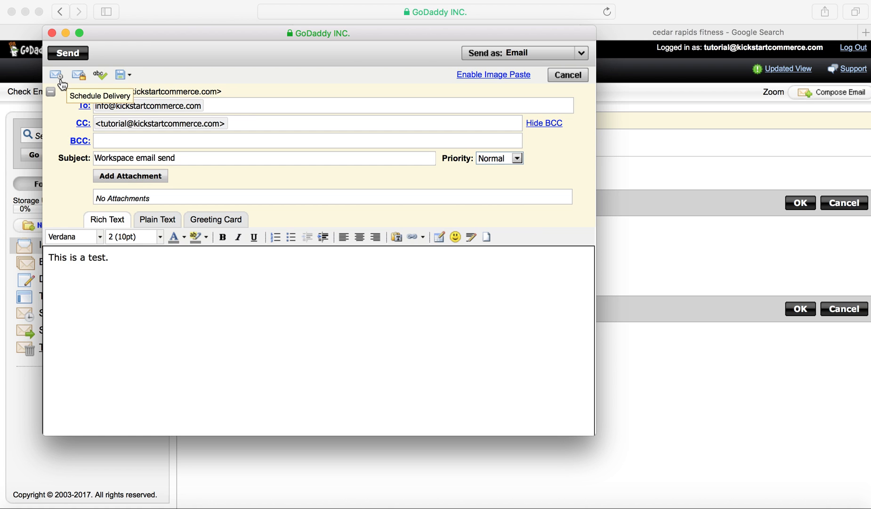
Schedule delivery for April 12, 2017 at 10:05 PM via Schedule Delivery and confirm.
left_click(119, 73)
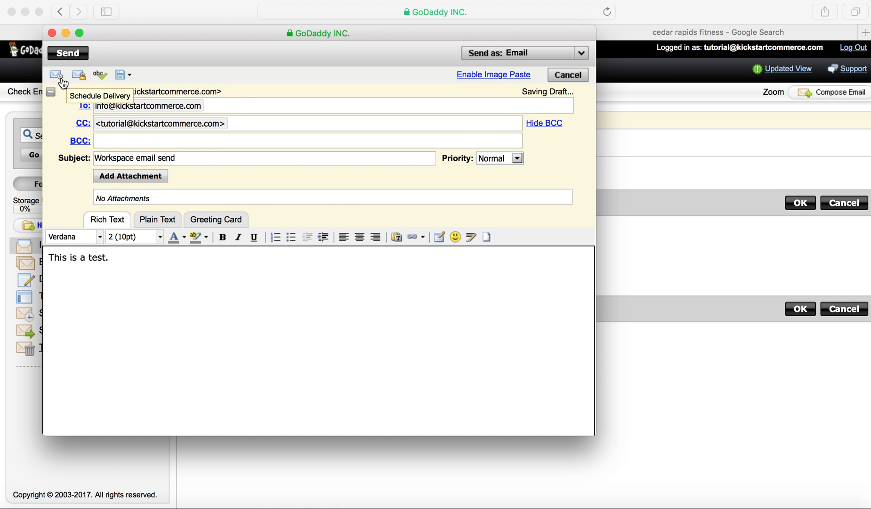
left_click(78, 74)
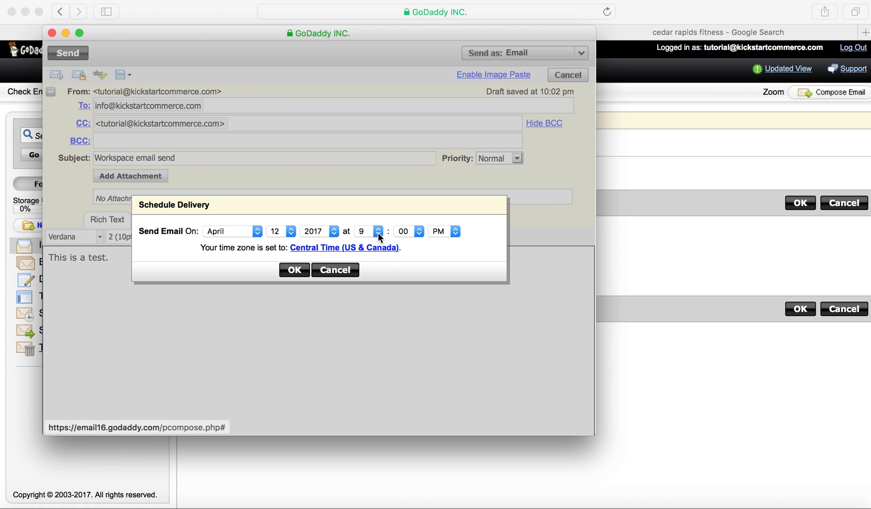
left_click(370, 232)
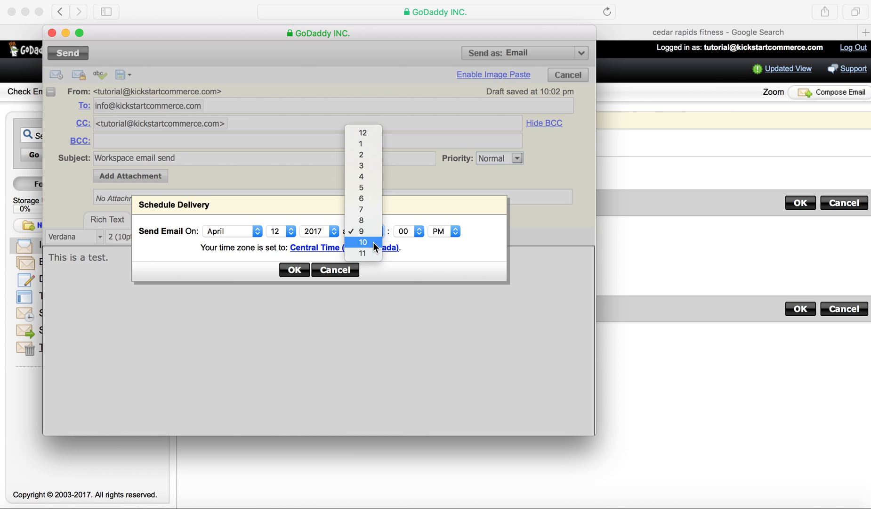
left_click(362, 242)
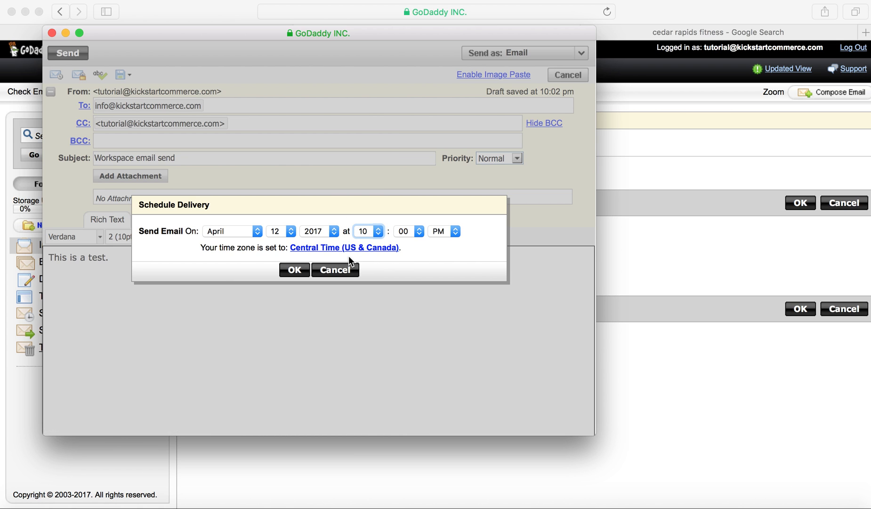
left_click(408, 232)
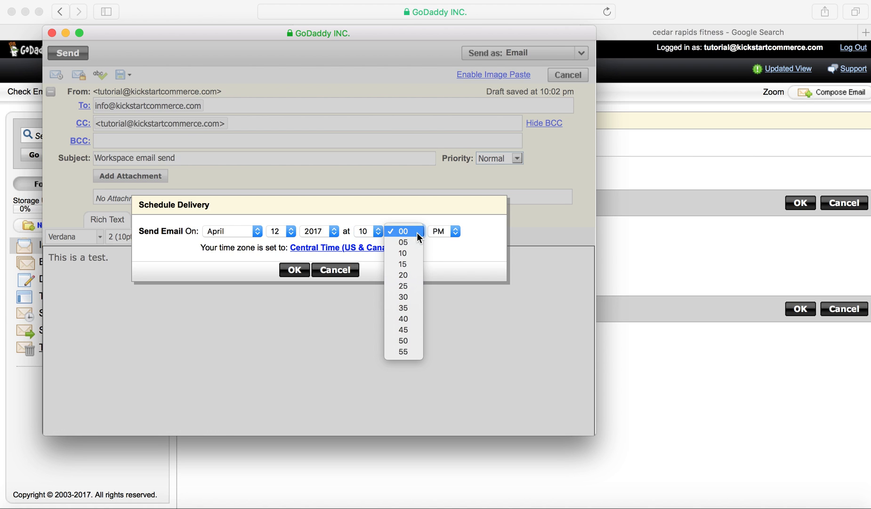
left_click(402, 242)
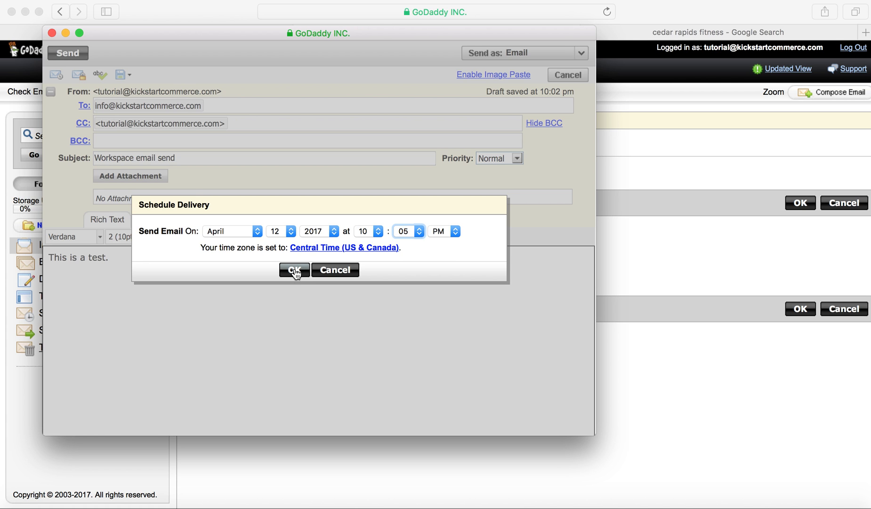
left_click(293, 269)
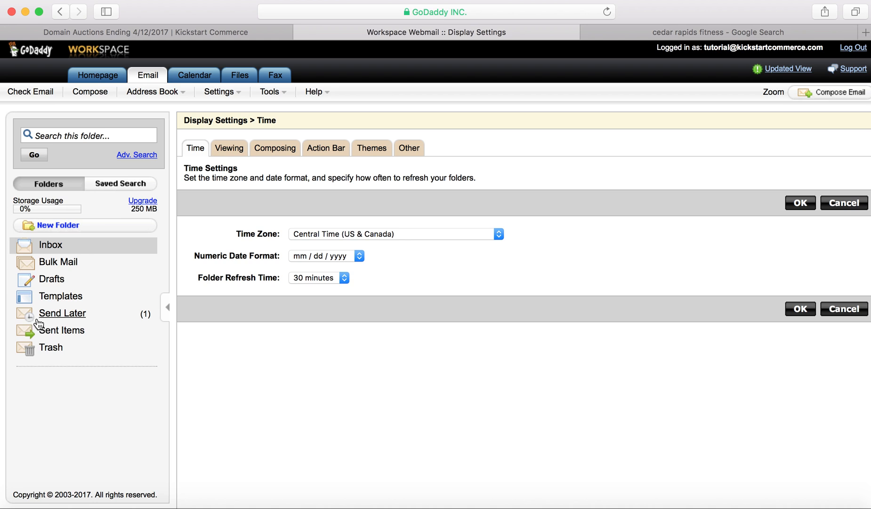
mouse_move(146, 316)
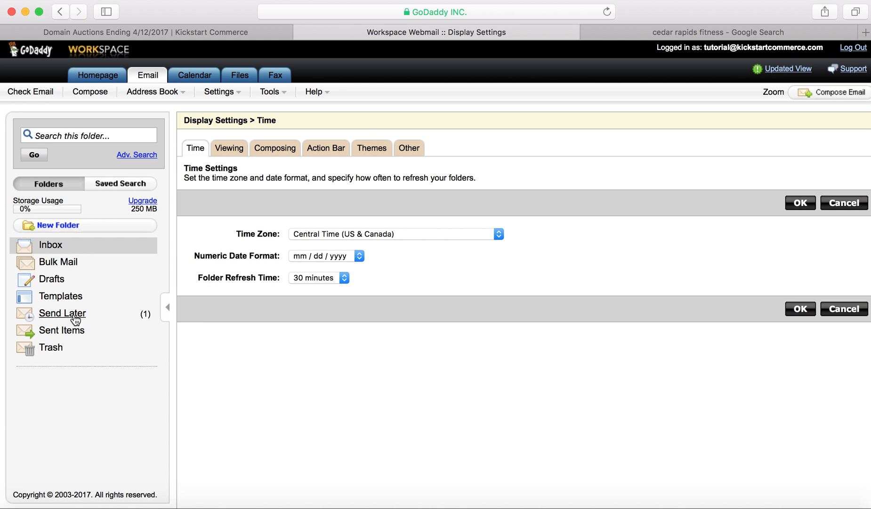
mouse_move(74, 321)
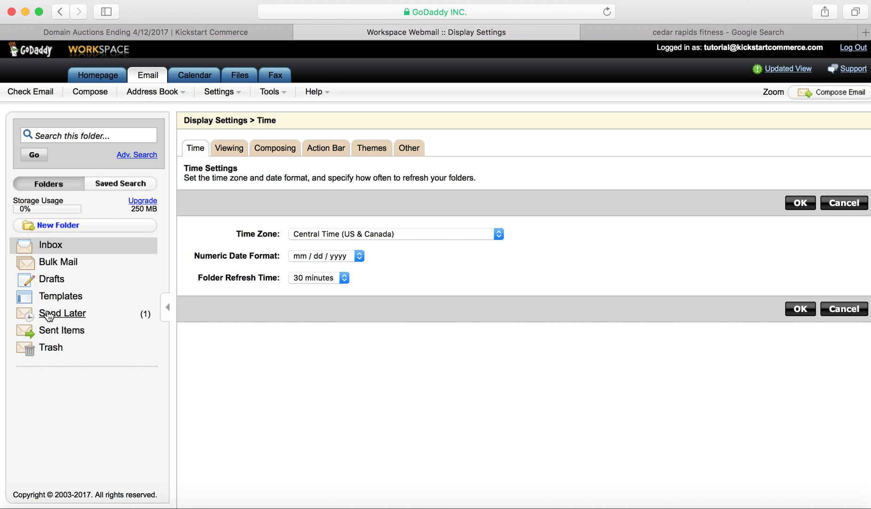
mouse_move(116, 321)
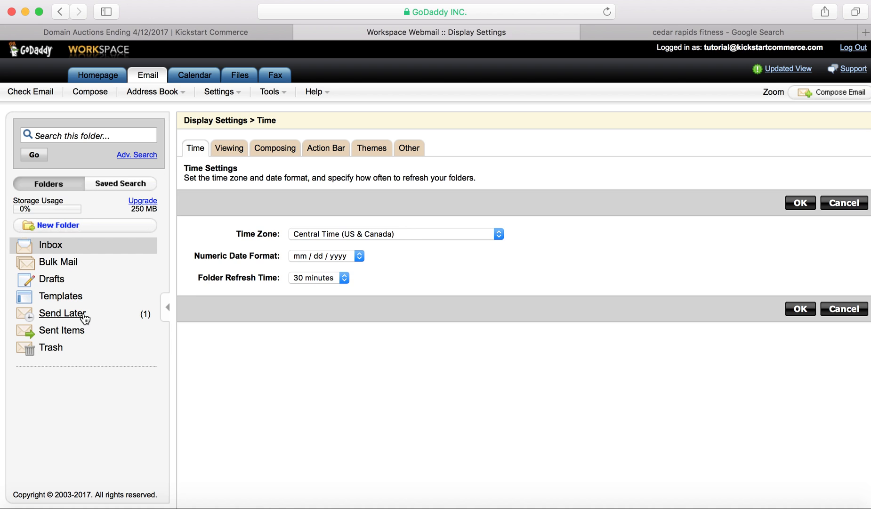
Open the Send Later folder listing the scheduled 'Workspace email send' message.
left_click(62, 313)
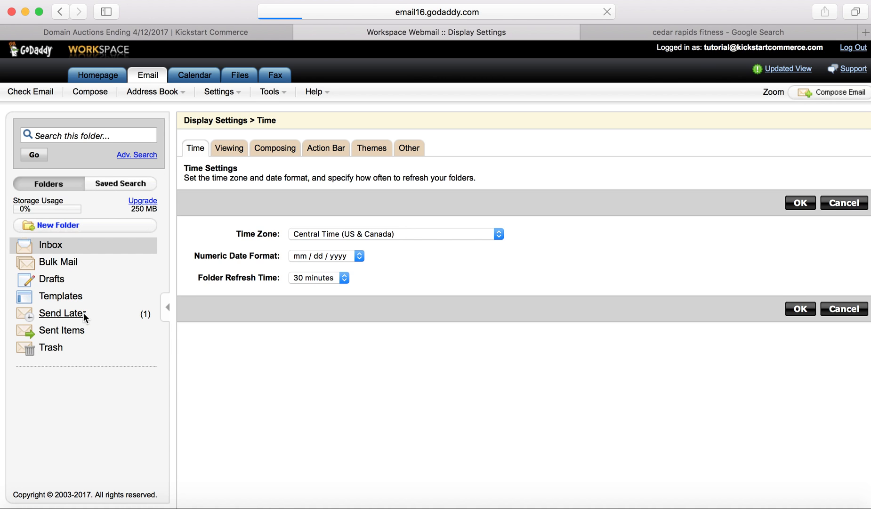
left_click(62, 313)
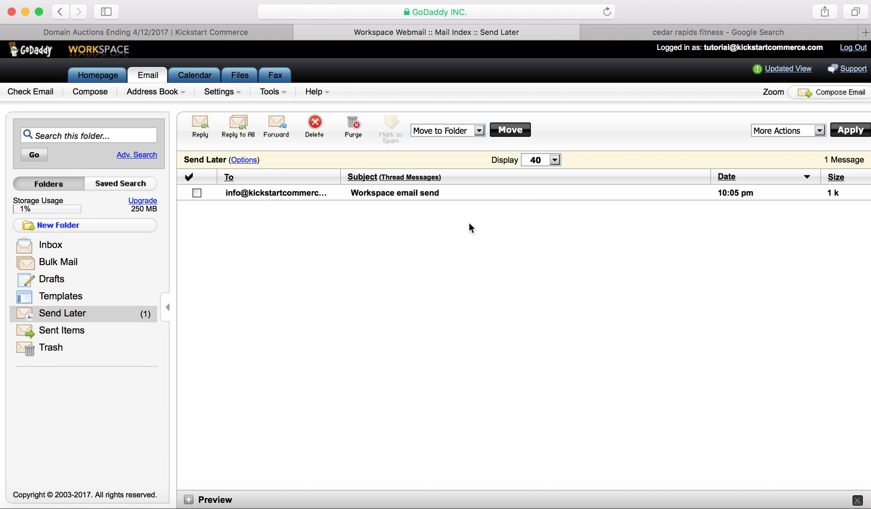
mouse_move(480, 207)
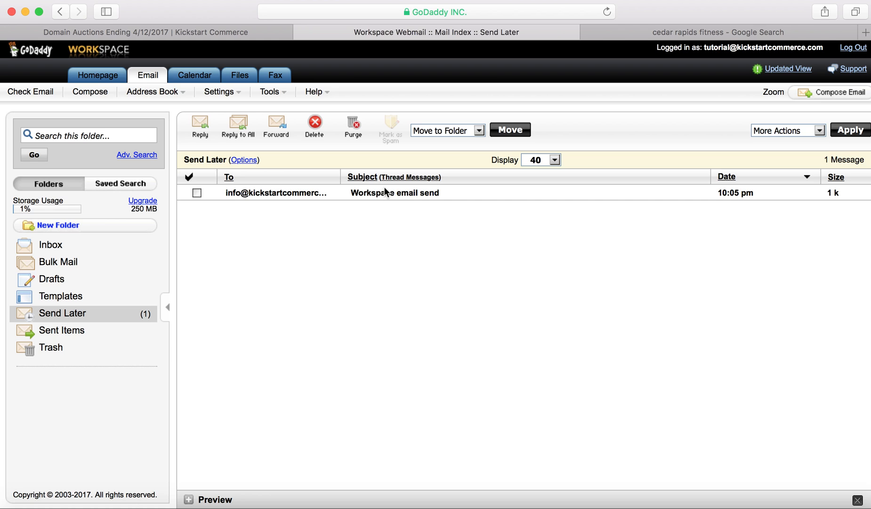
mouse_move(800, 191)
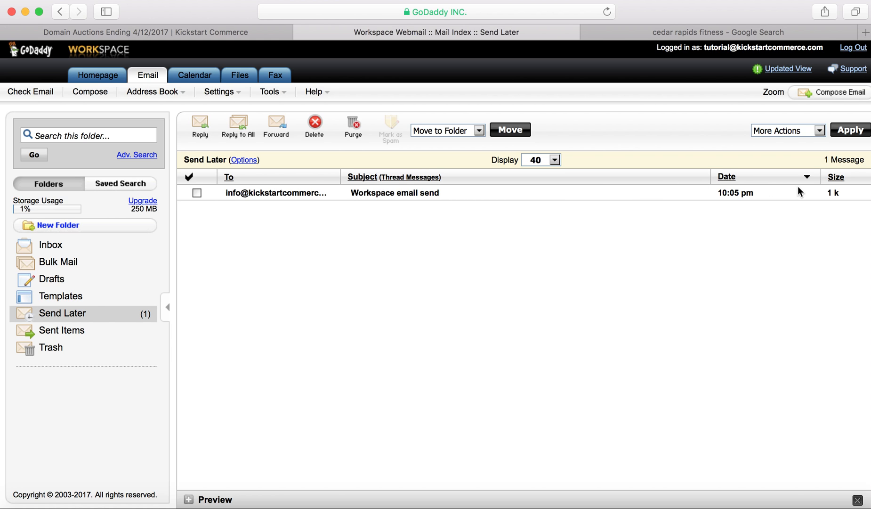
mouse_move(361, 211)
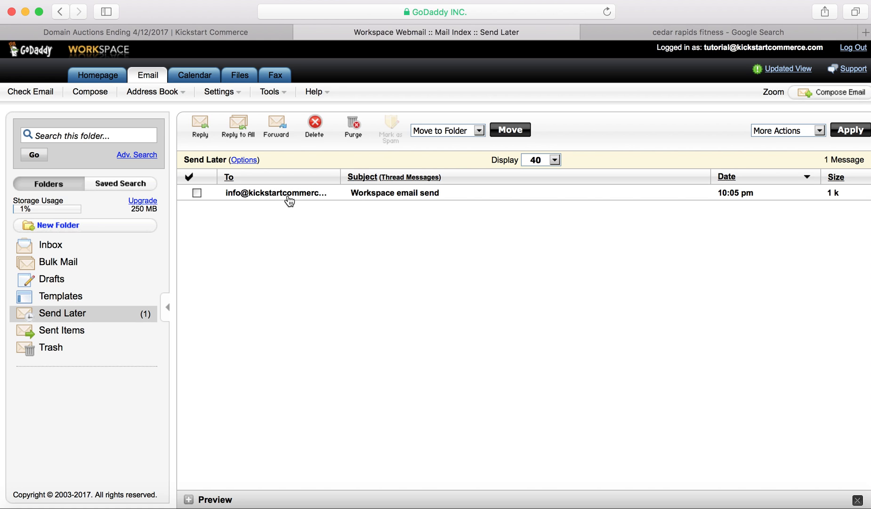
mouse_move(276, 193)
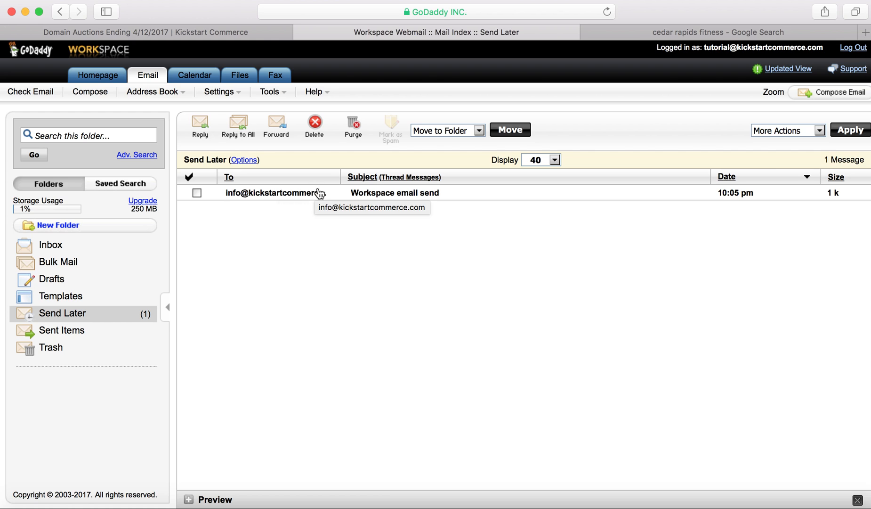
mouse_move(312, 201)
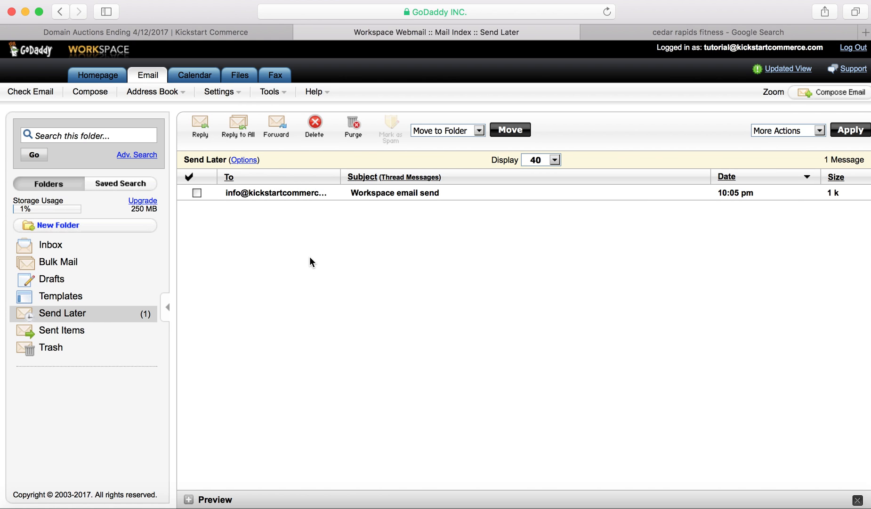
mouse_move(327, 264)
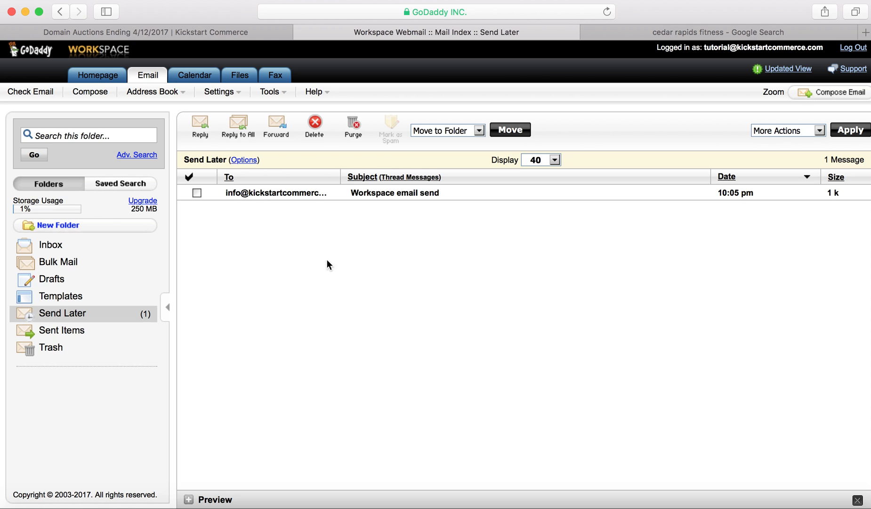
mouse_move(322, 196)
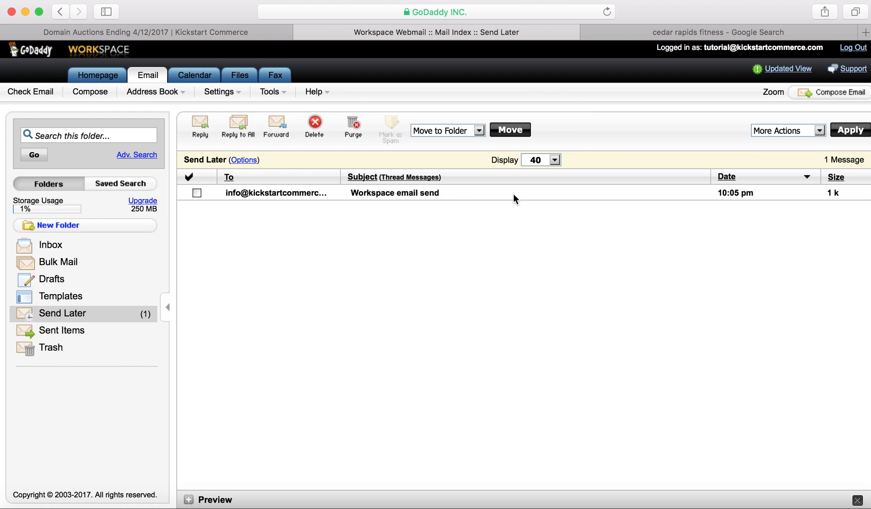
mouse_move(501, 212)
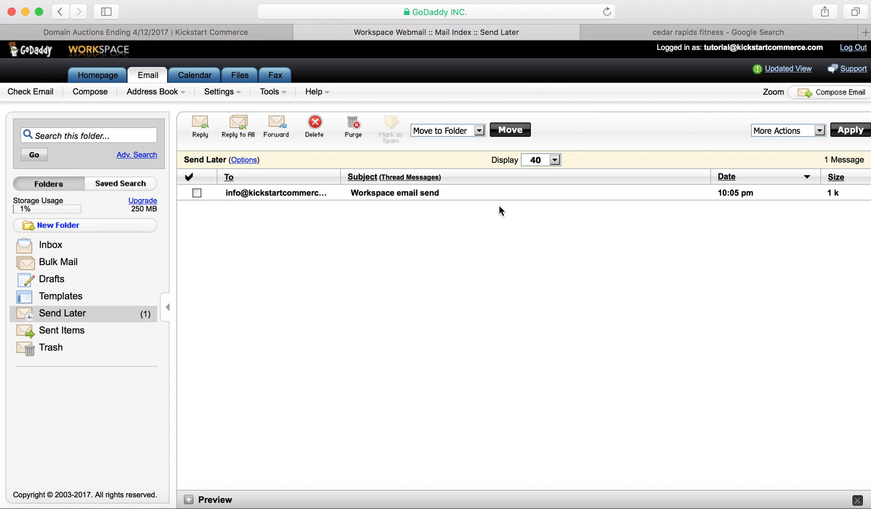
mouse_move(206, 314)
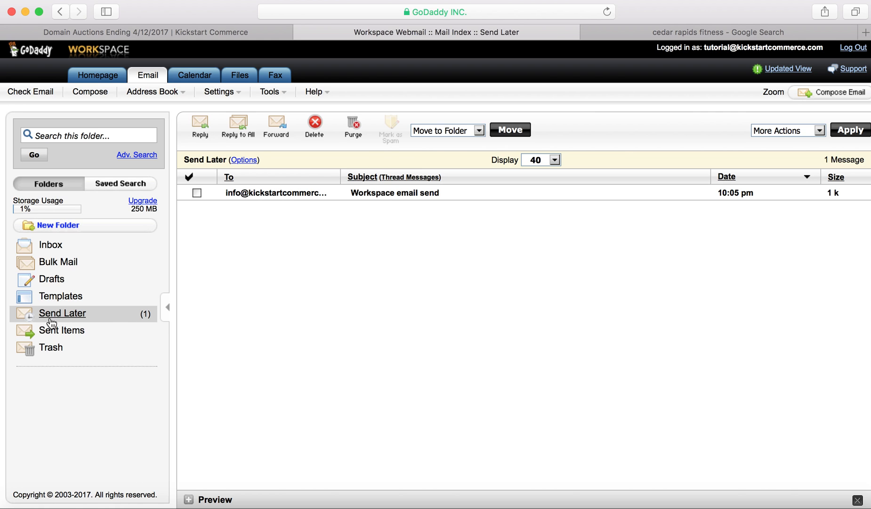
mouse_move(140, 317)
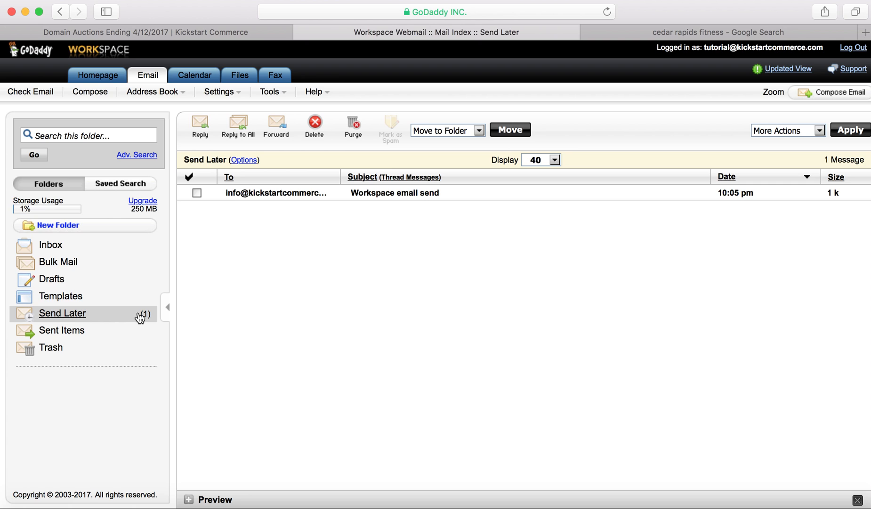
mouse_move(141, 318)
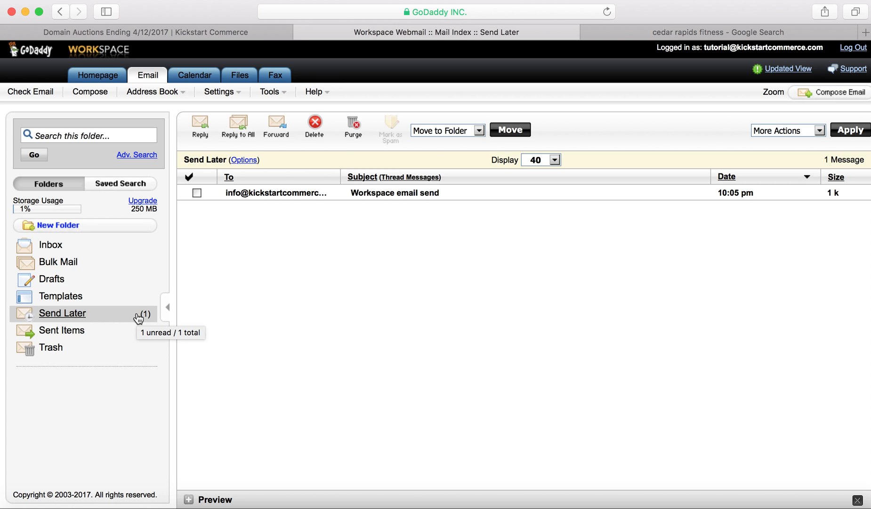
mouse_move(91, 318)
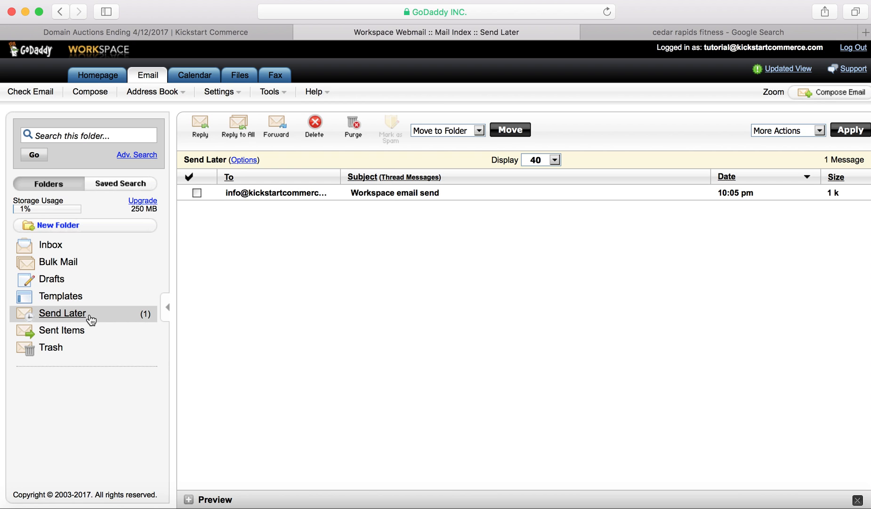
mouse_move(21, 382)
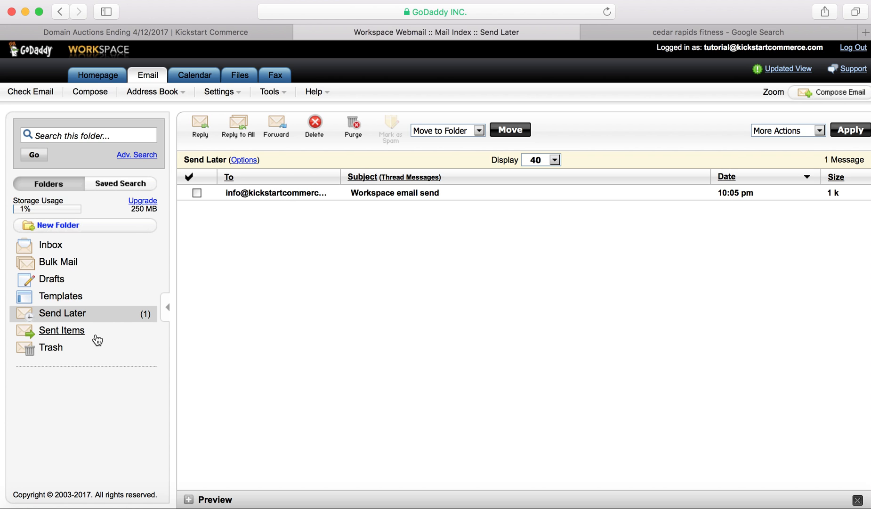
mouse_move(97, 340)
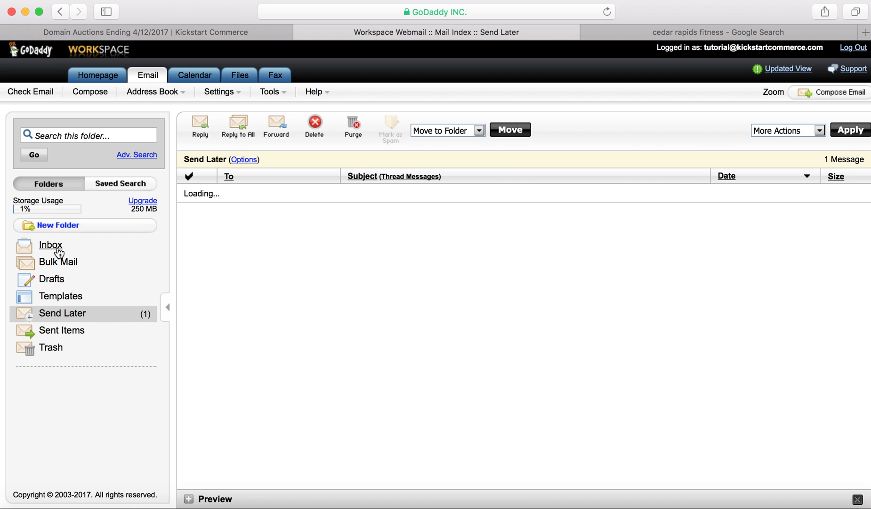
Open the Inbox and refresh it to check whether the scheduled message has arrived.
left_click(49, 245)
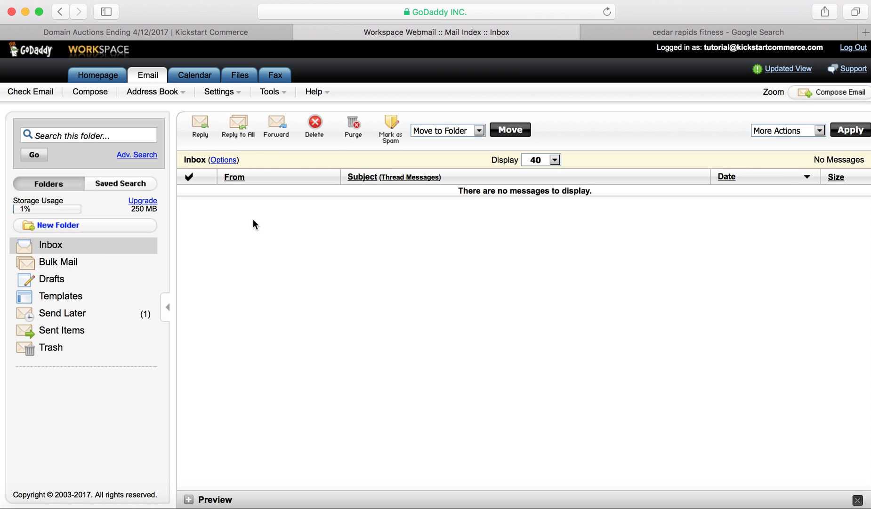
mouse_move(290, 230)
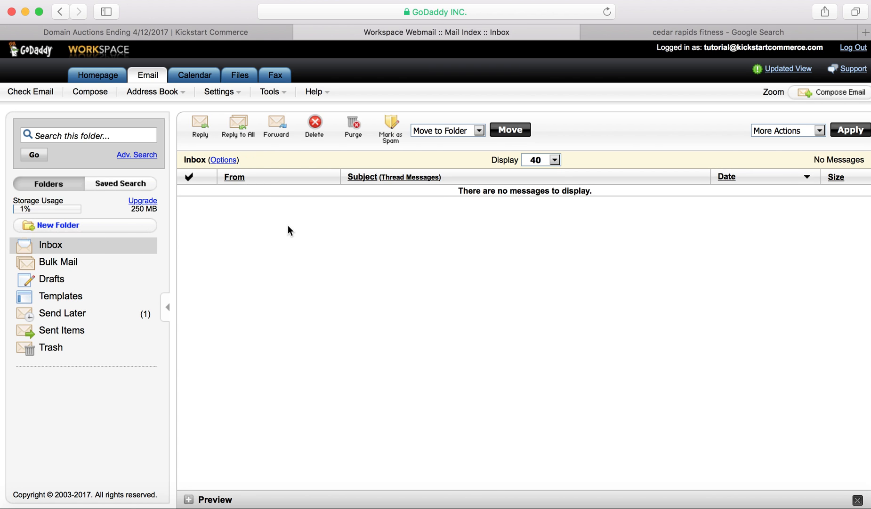
mouse_move(295, 221)
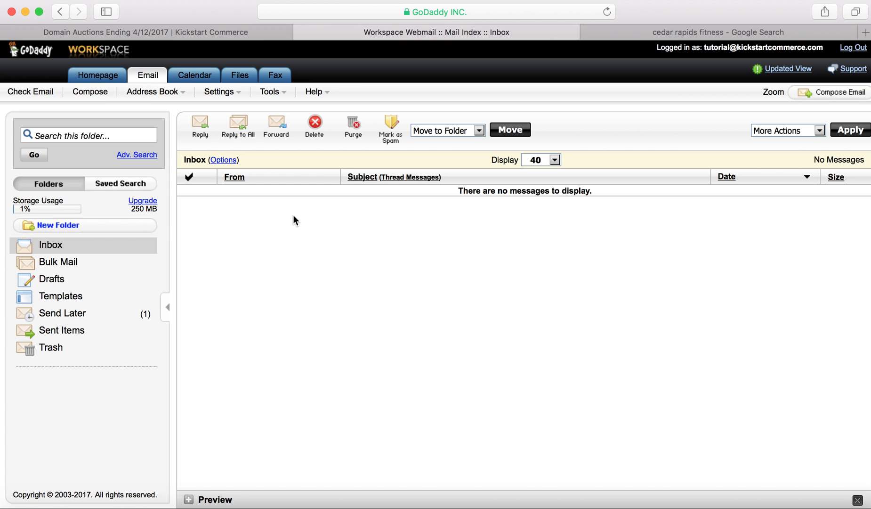
mouse_move(356, 225)
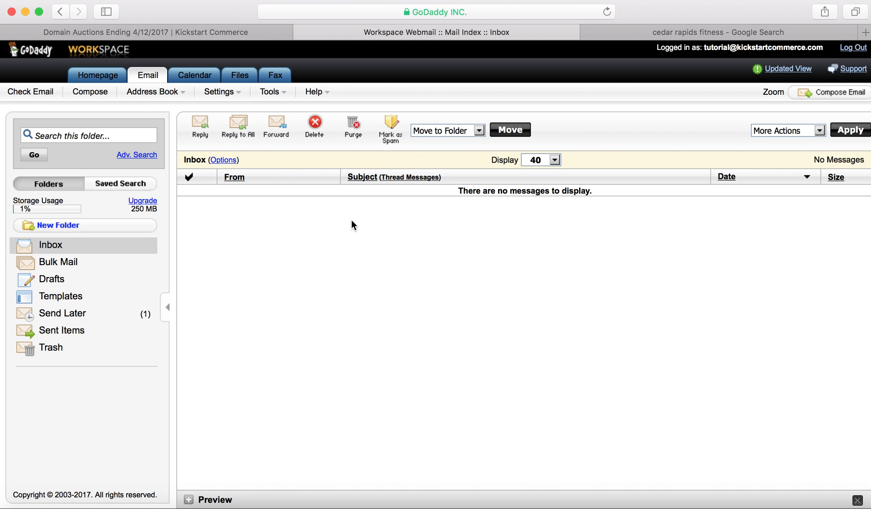
mouse_move(151, 233)
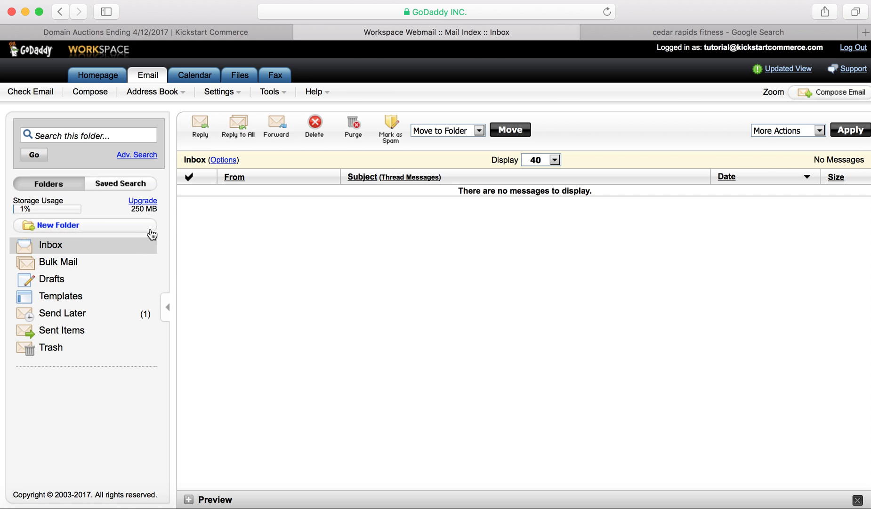
left_click(50, 245)
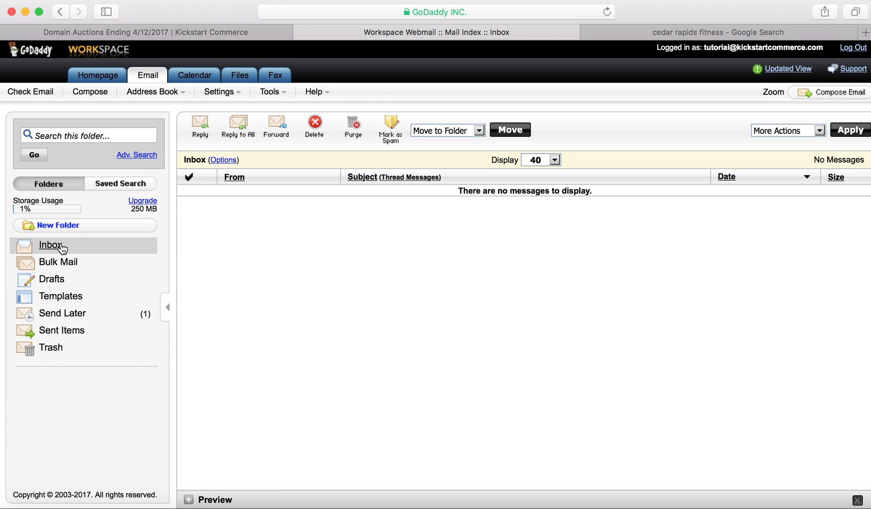
mouse_move(81, 291)
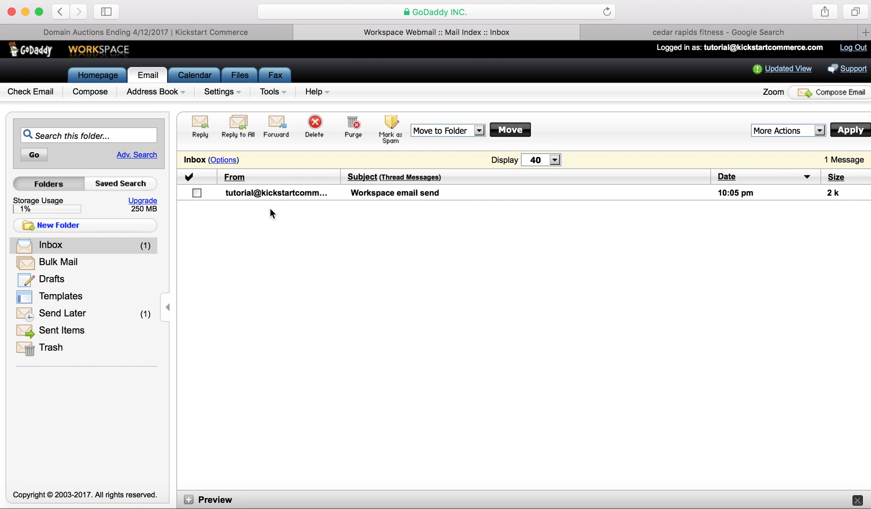
Read the delivered 'Workspace email send' message, then check that Send Later is empty.
left_click(394, 192)
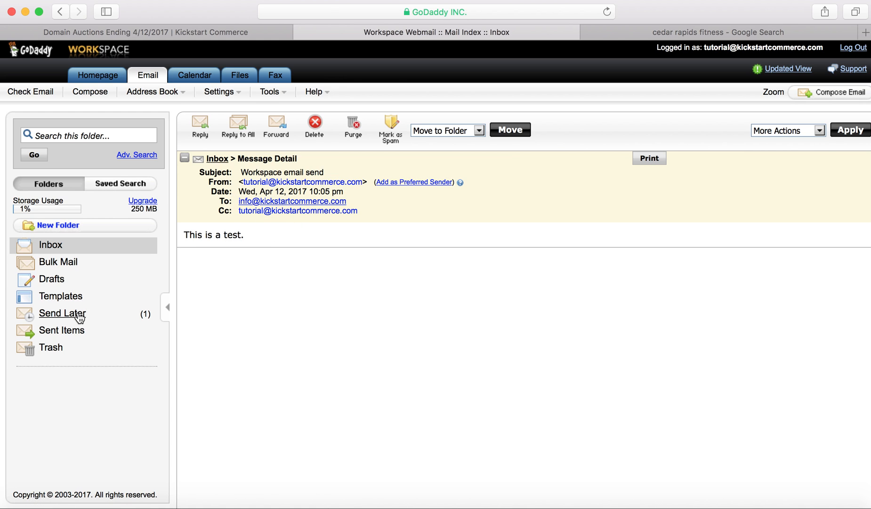
left_click(62, 313)
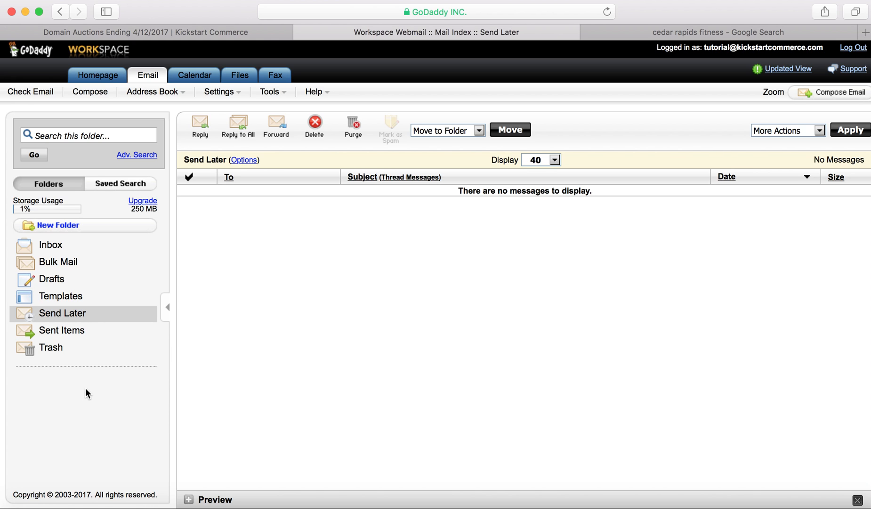
mouse_move(63, 313)
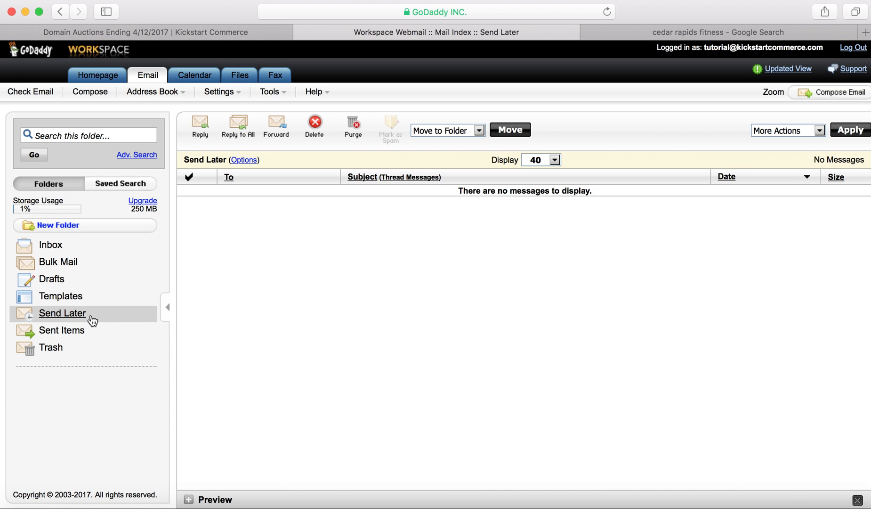
mouse_move(128, 312)
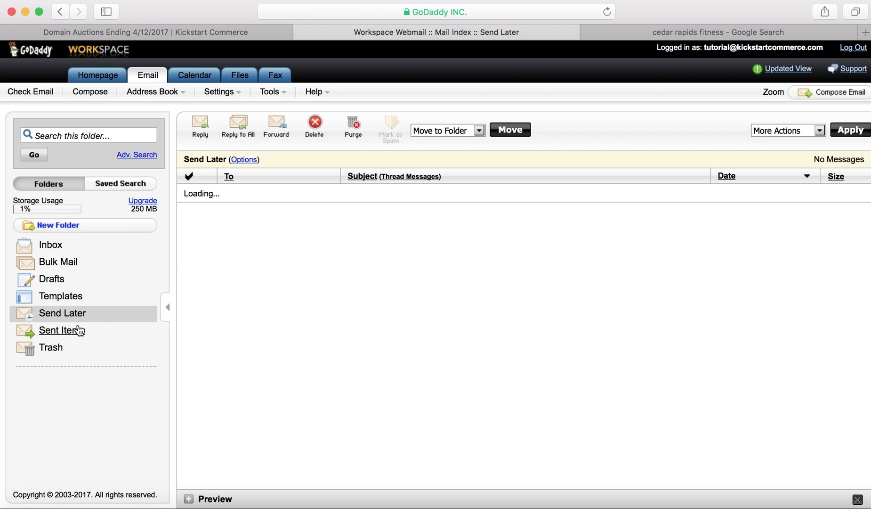
left_click(61, 330)
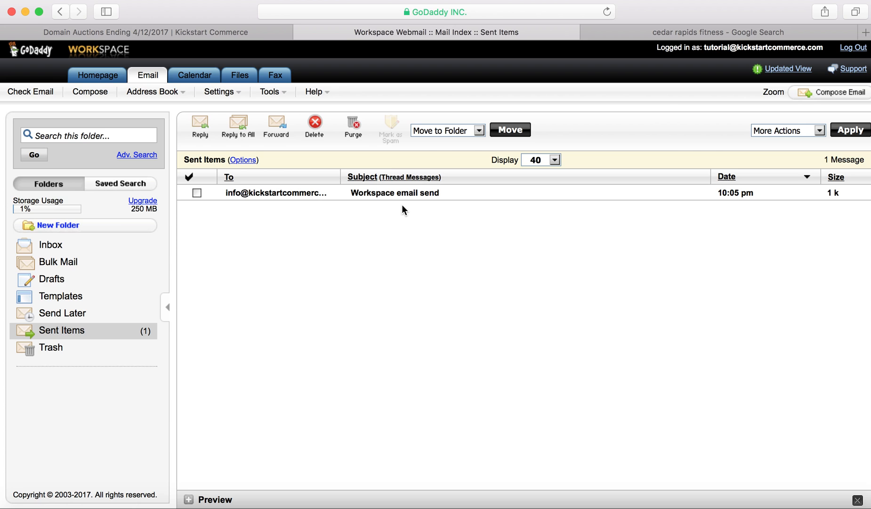
mouse_move(408, 210)
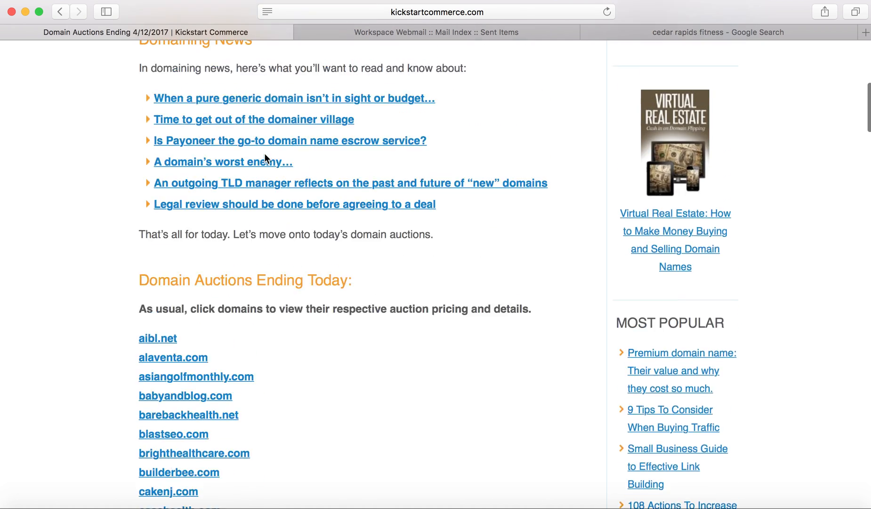
Return to the Kickstart Commerce homepage listing the latest articles via the HOME link.
scroll("up", 3)
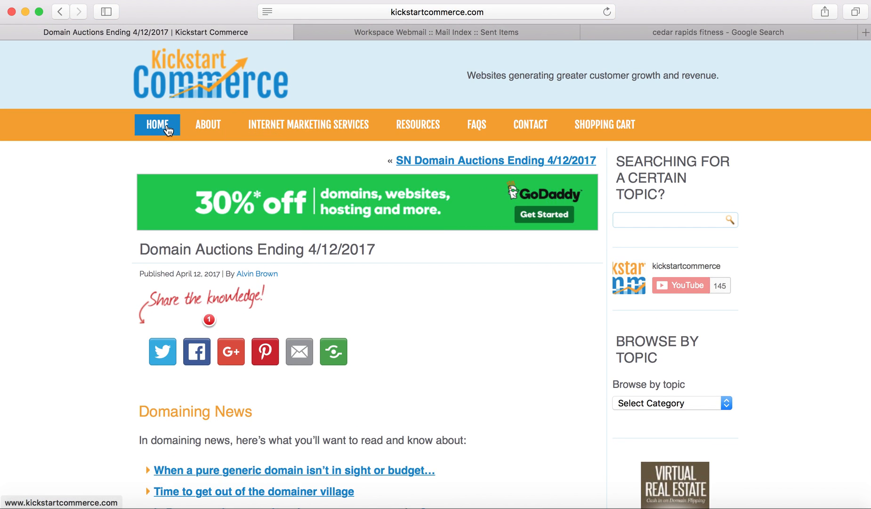
left_click(156, 124)
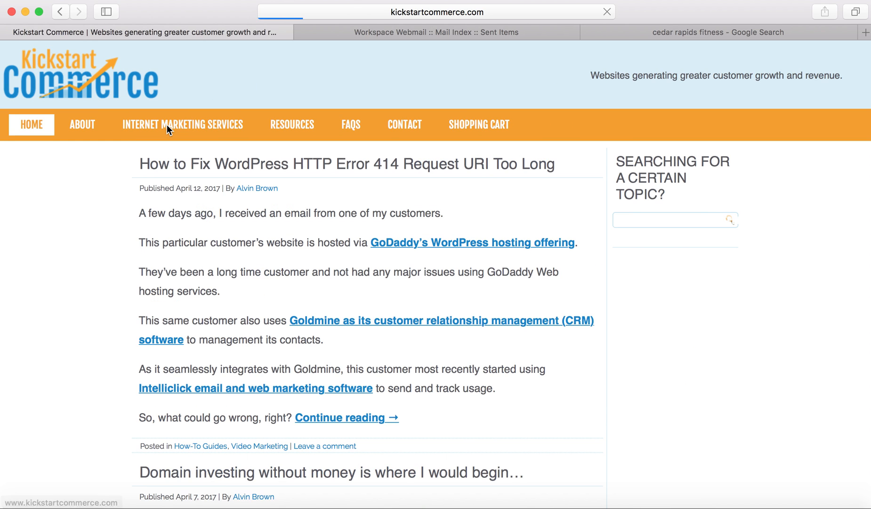